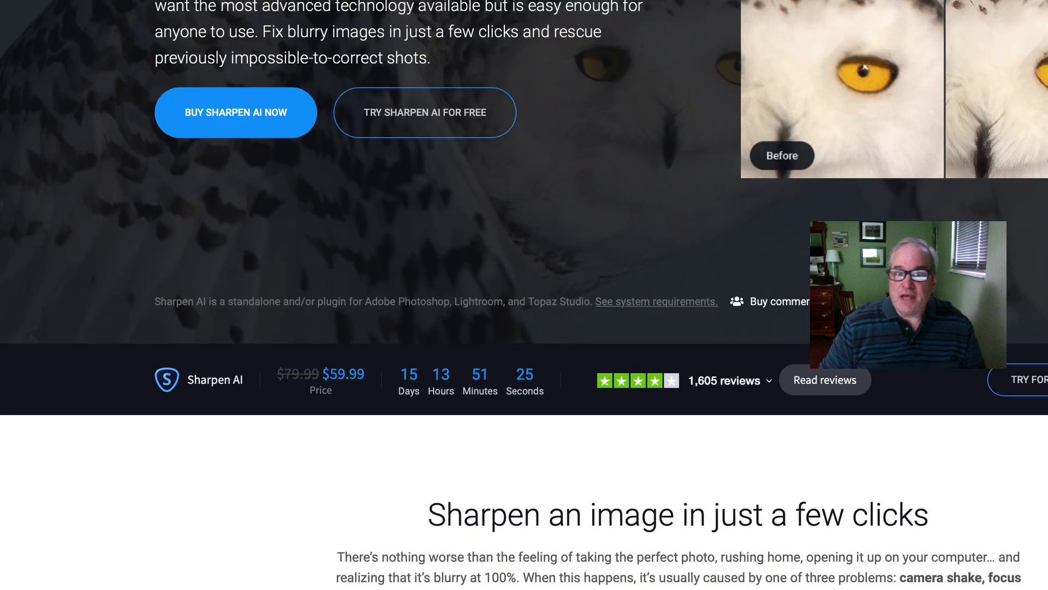
# Step: Scroll the Sharpen AI product page to view the purchase options and Utility Bundle
pyautogui.scroll(-3)
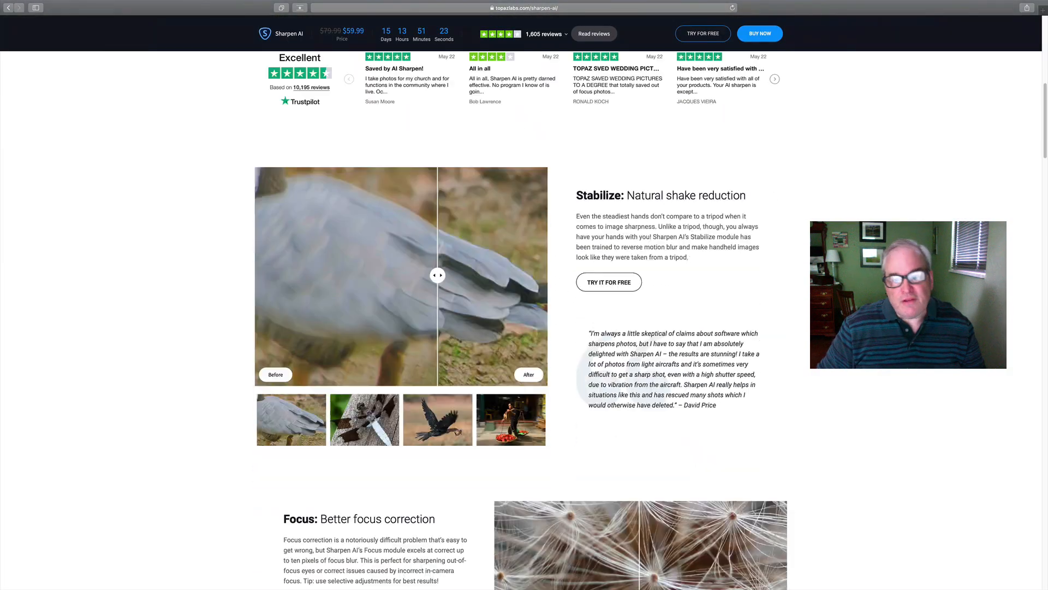
pyautogui.scroll(-3)
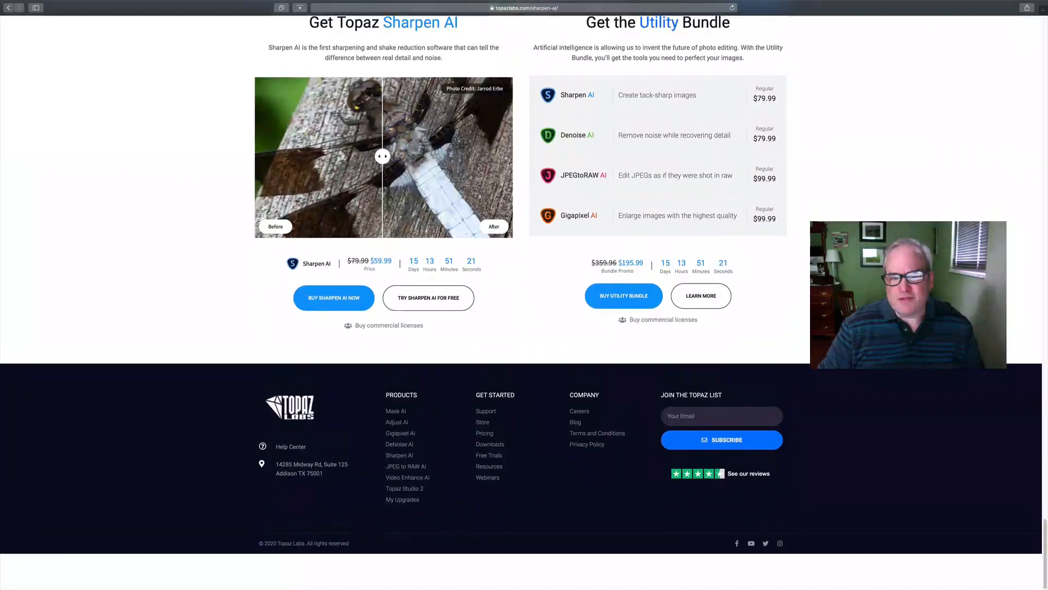
pyautogui.scroll(3)
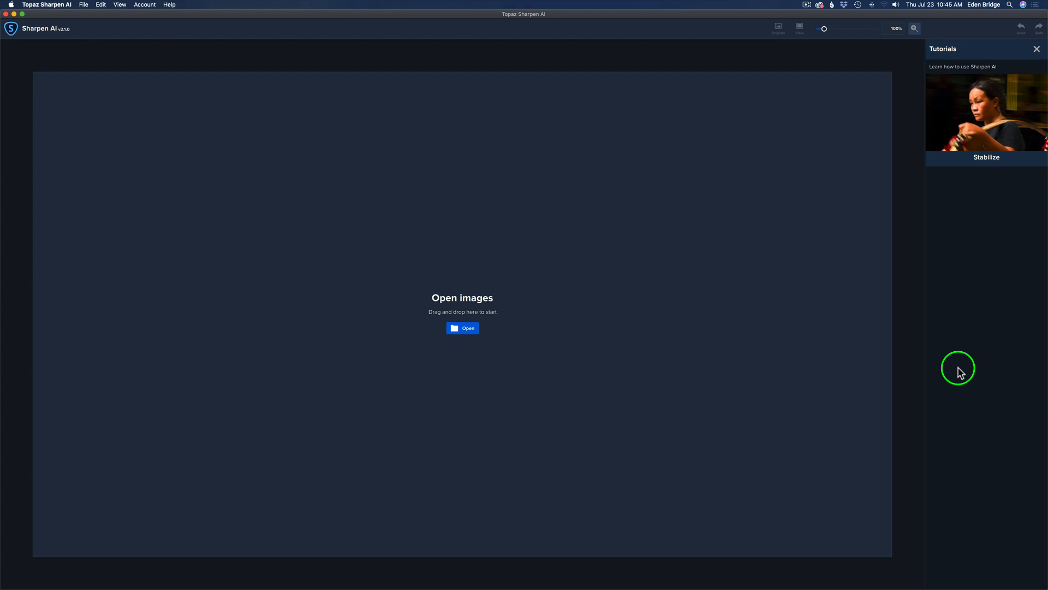
pyautogui.moveTo(1004, 127)
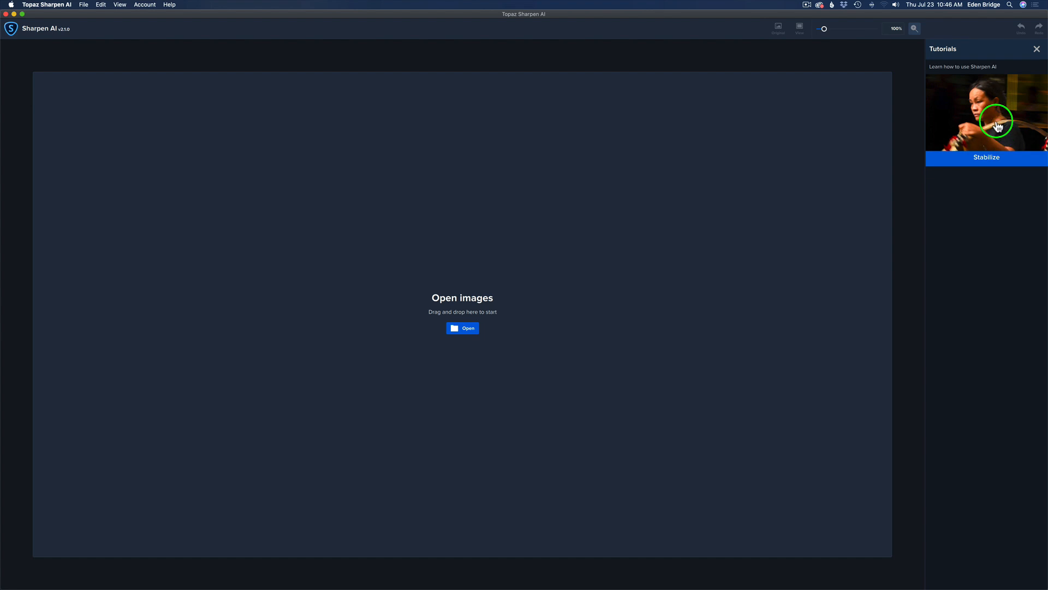
pyautogui.moveTo(1002, 163)
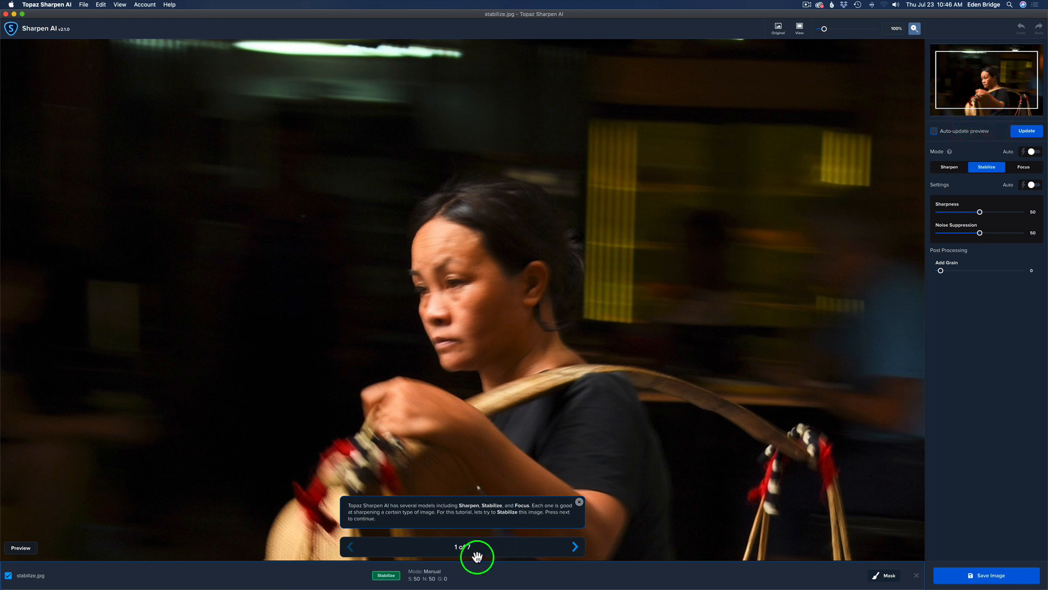
pyautogui.moveTo(609, 546)
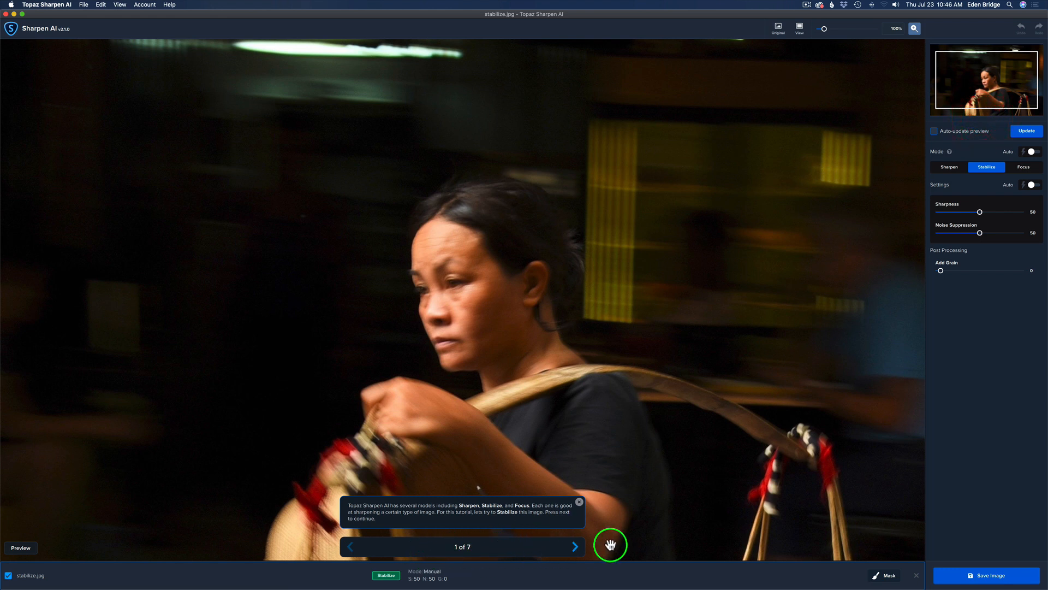
pyautogui.moveTo(916, 575)
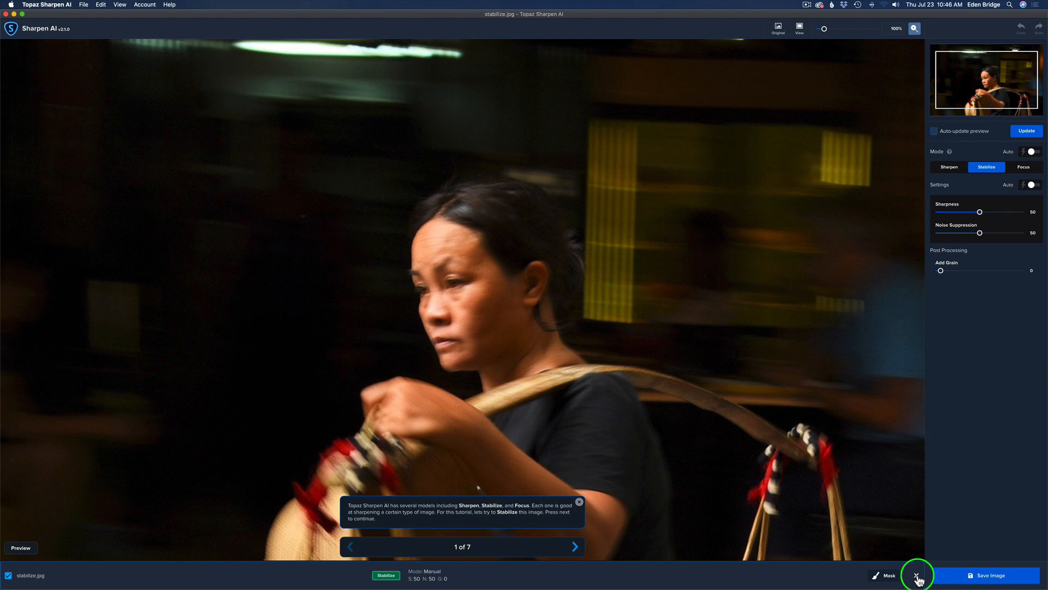
pyautogui.click(916, 575)
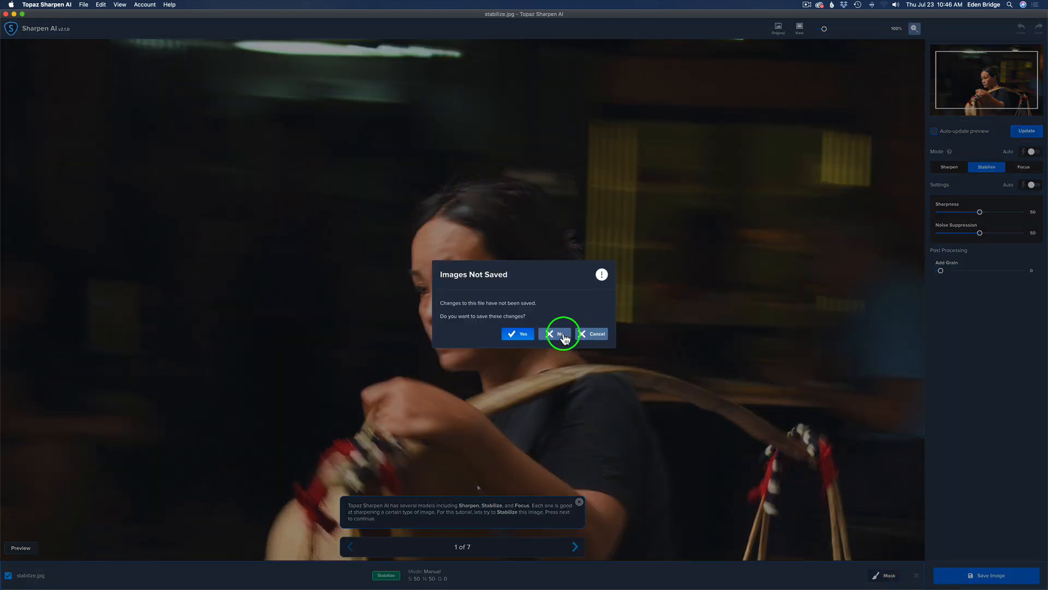
pyautogui.click(559, 333)
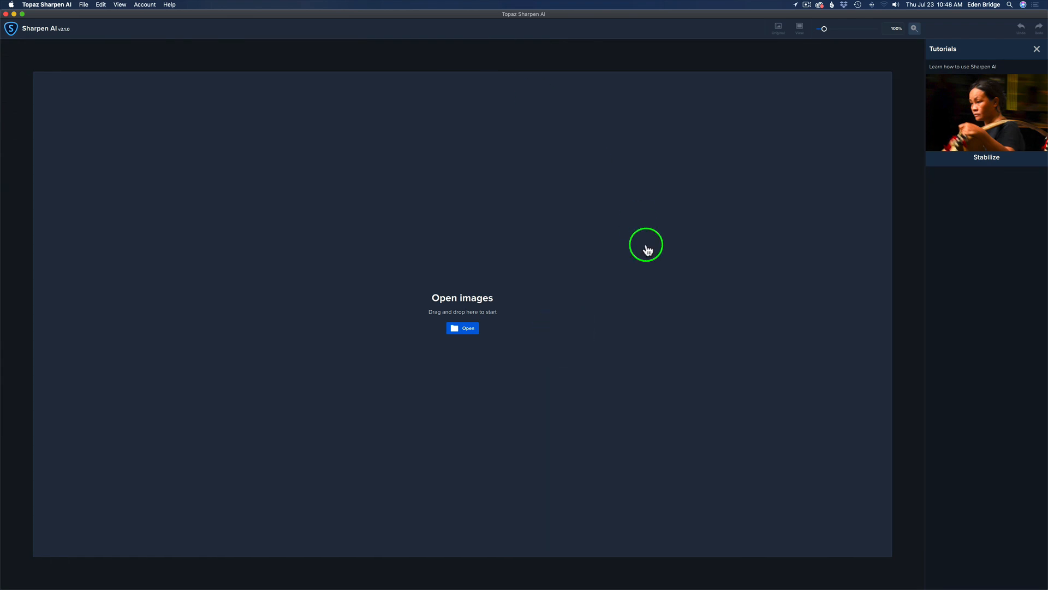
pyautogui.moveTo(631, 277)
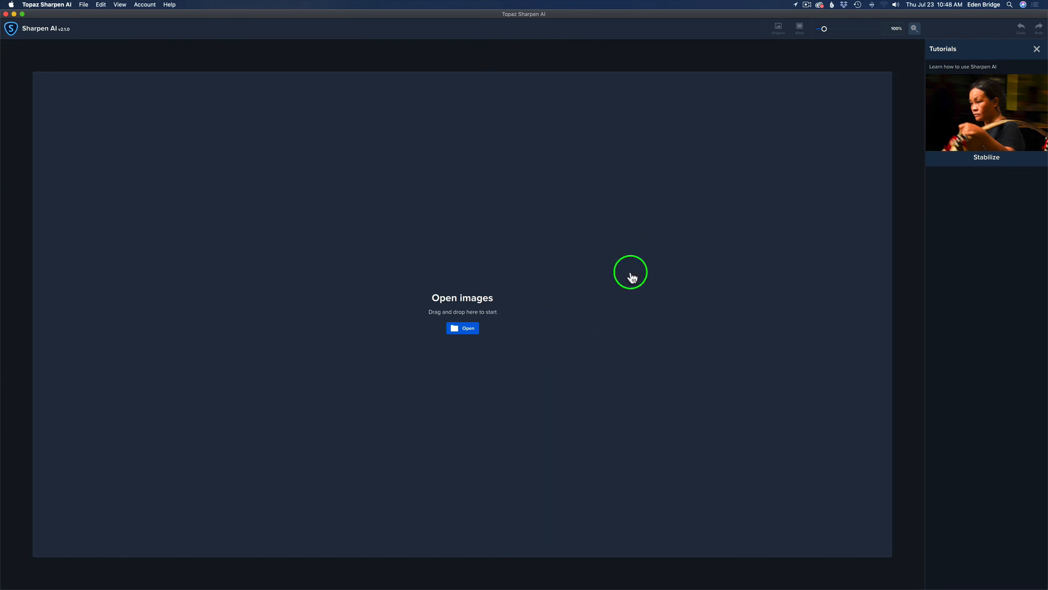
pyautogui.moveTo(468, 333)
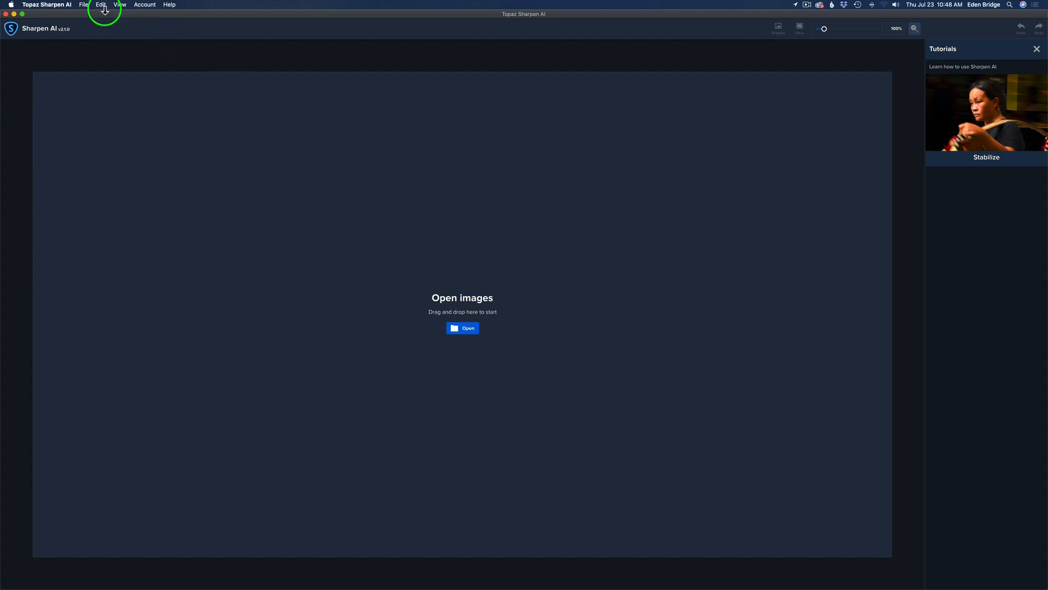
# Step: Open the kitten and parrot JPGs from Downloads and display the parrot
pyautogui.click(84, 5)
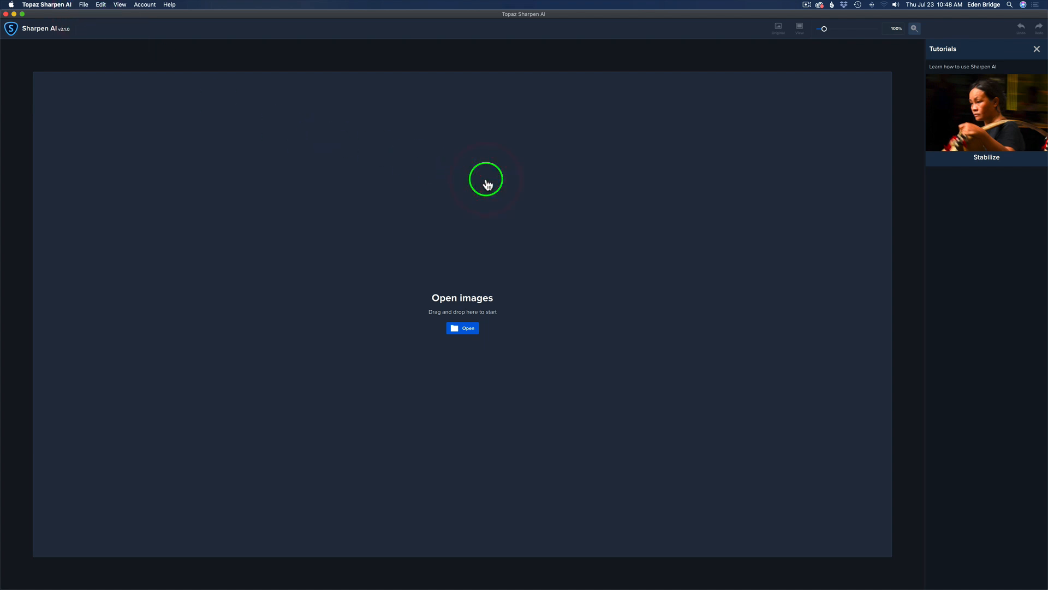
pyautogui.moveTo(468, 323)
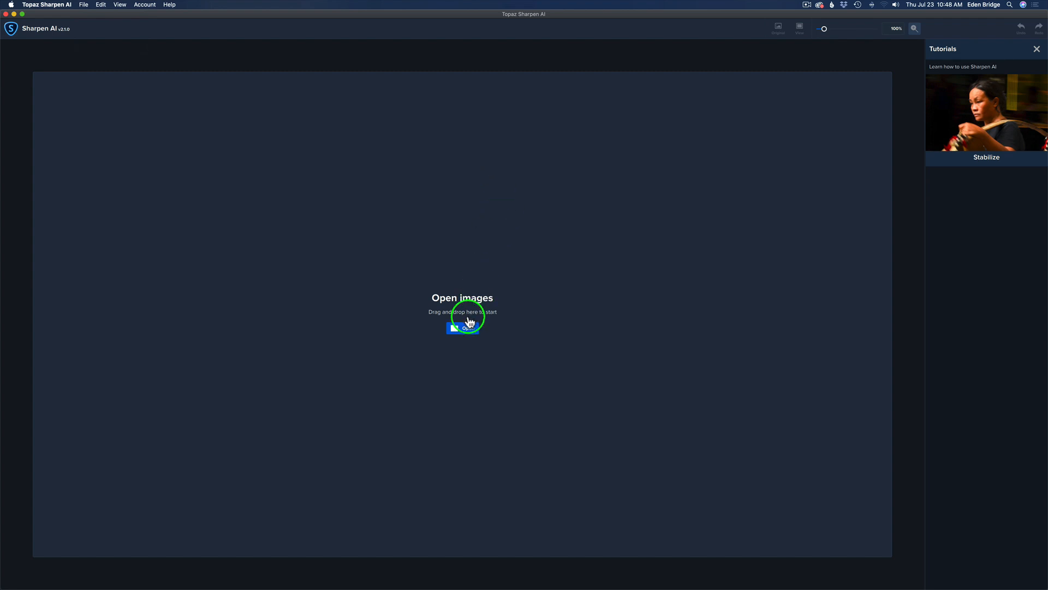
pyautogui.click(462, 327)
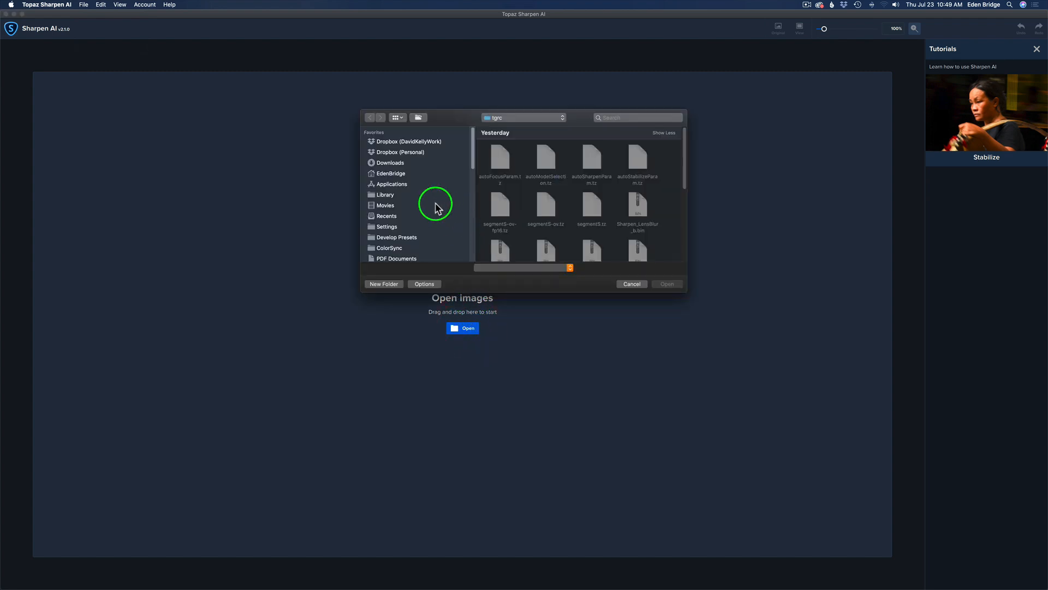
pyautogui.click(390, 162)
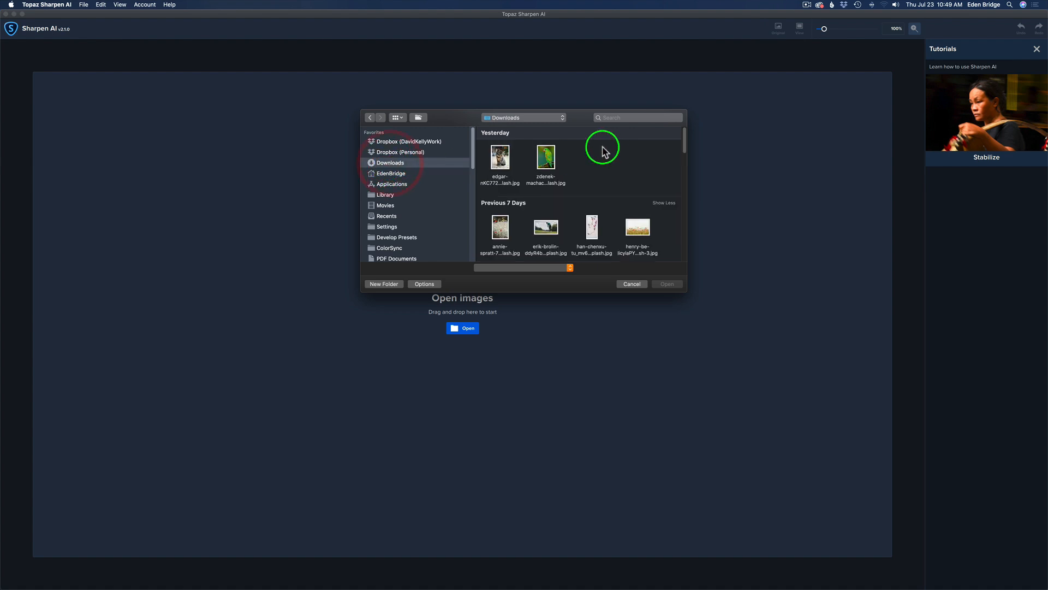
pyautogui.click(500, 158)
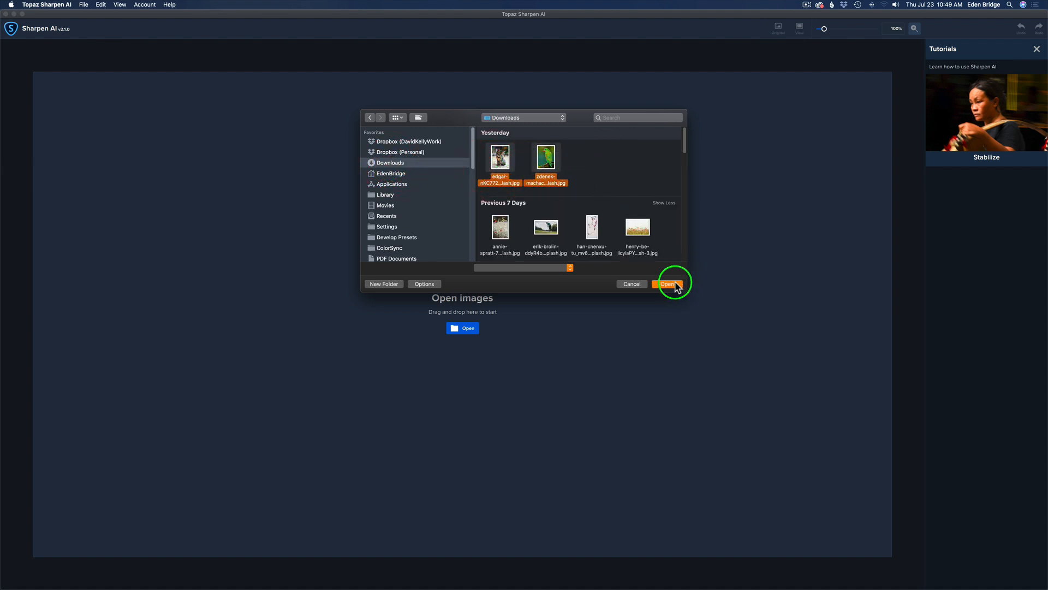
pyautogui.click(666, 283)
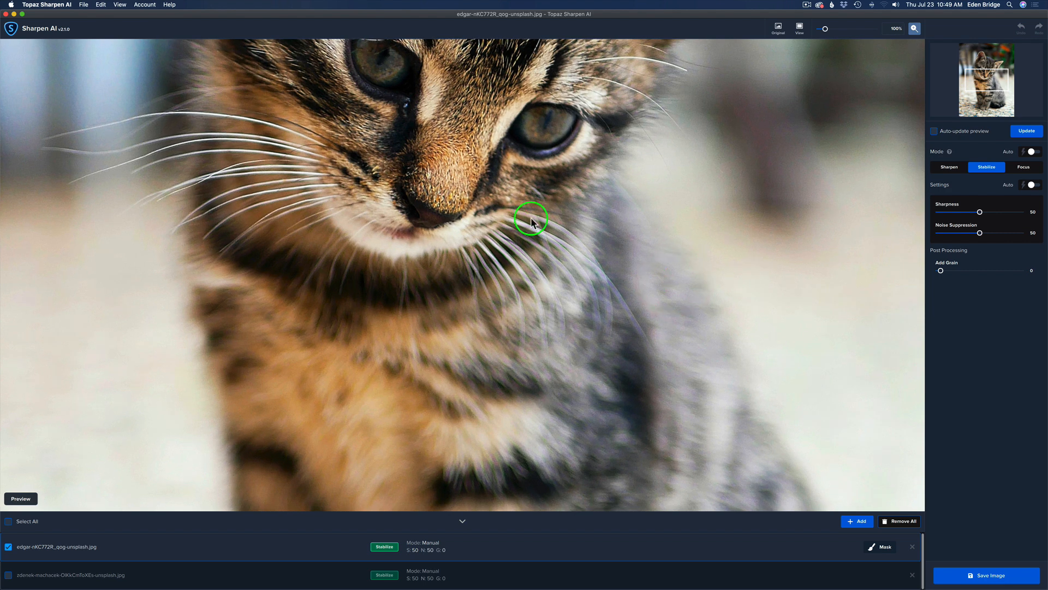
pyautogui.click(69, 574)
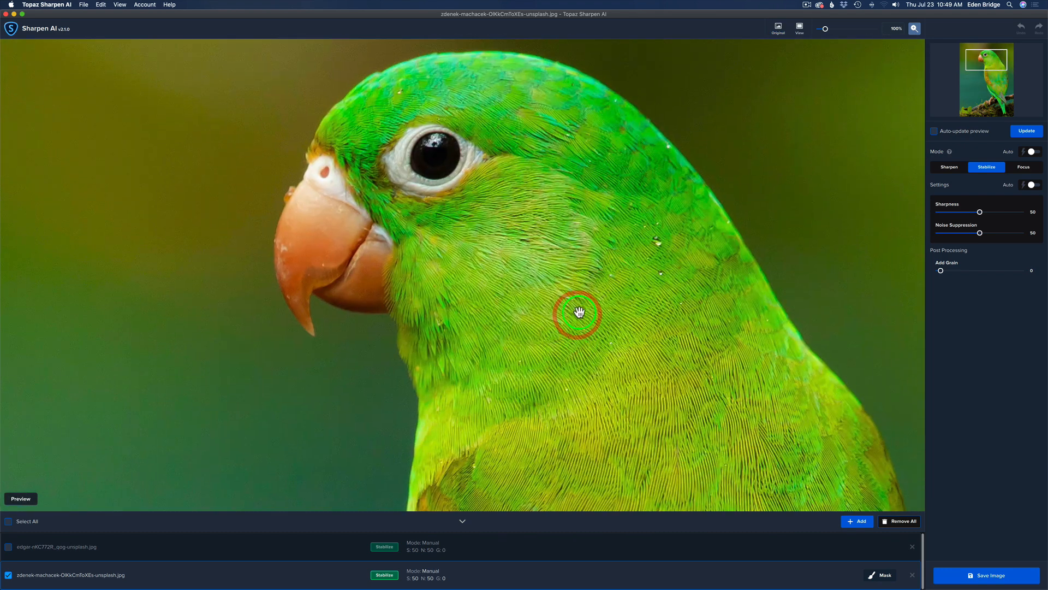
pyautogui.moveTo(577, 272)
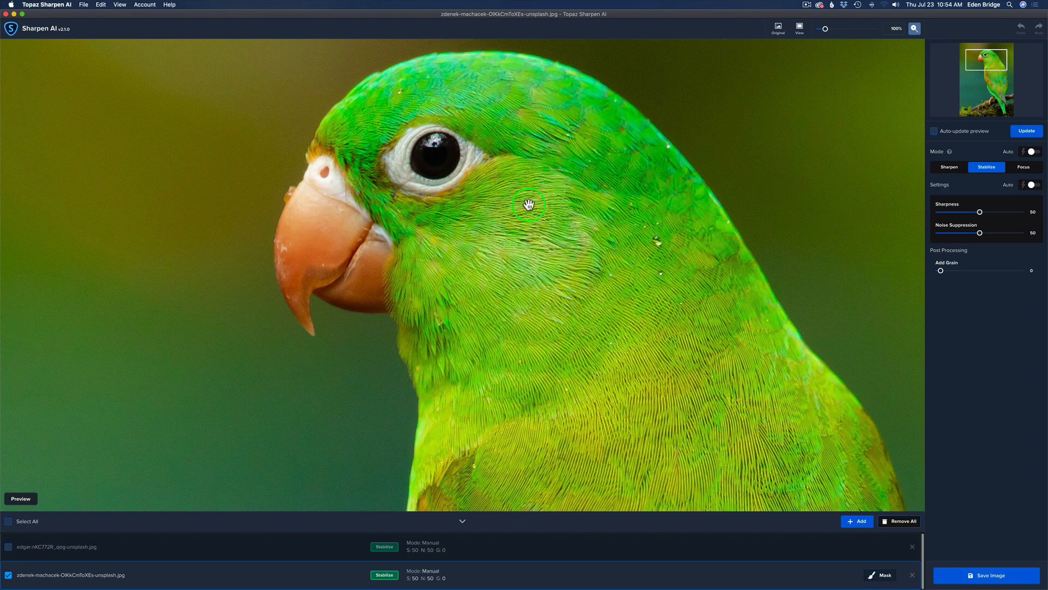
pyautogui.moveTo(862, 520)
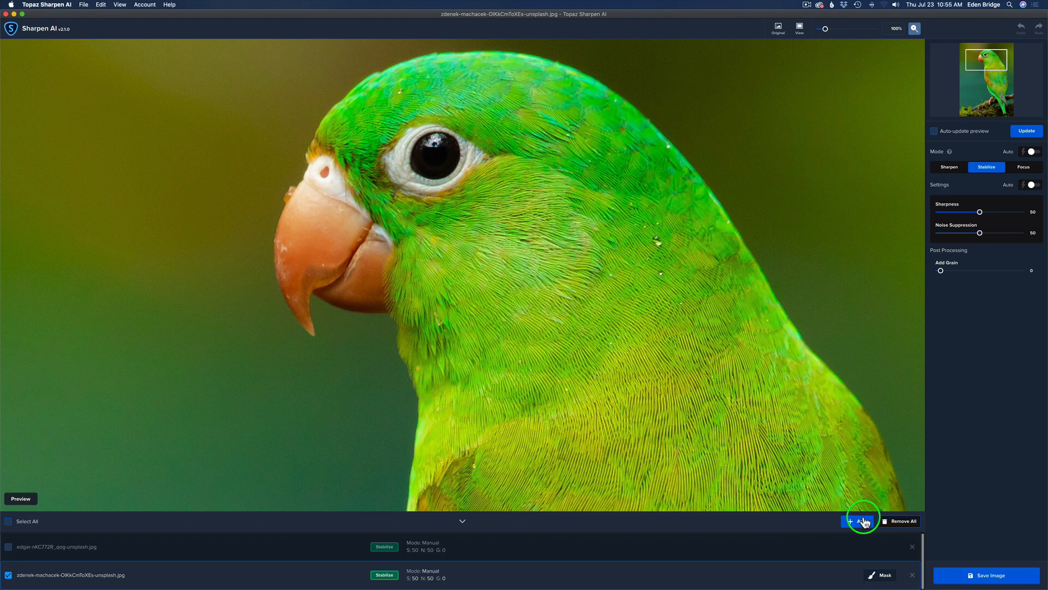
# Step: Start importing more images, then cancel the file browser without adding any
pyautogui.click(862, 521)
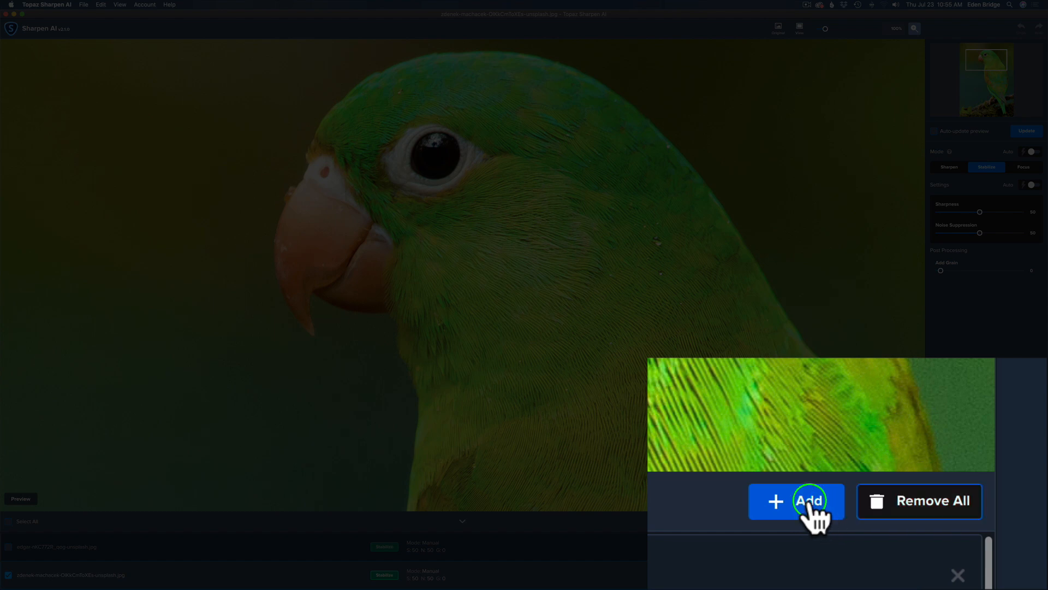
pyautogui.moveTo(796, 501)
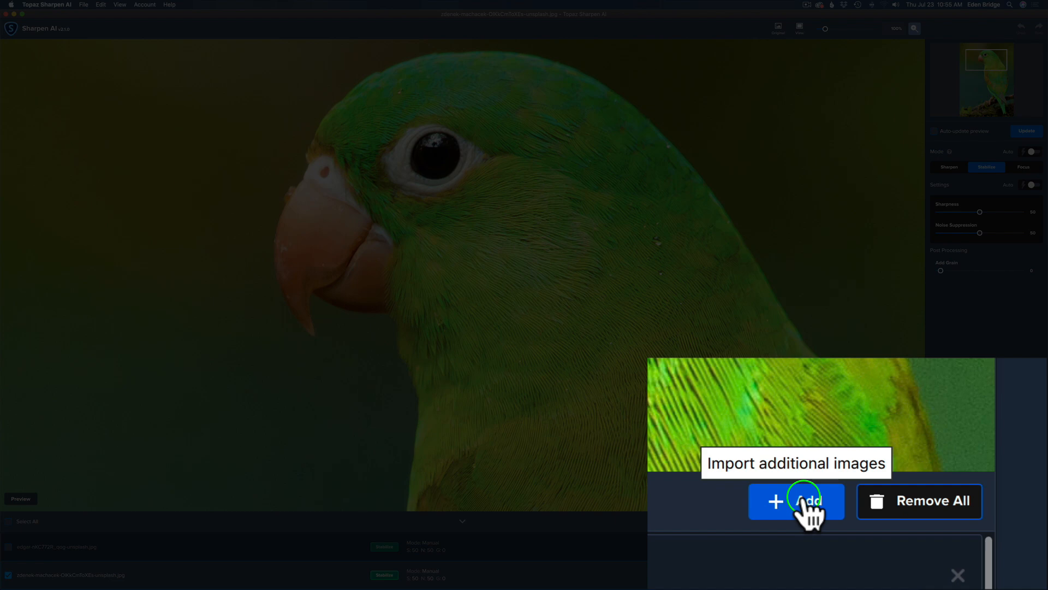
pyautogui.click(796, 500)
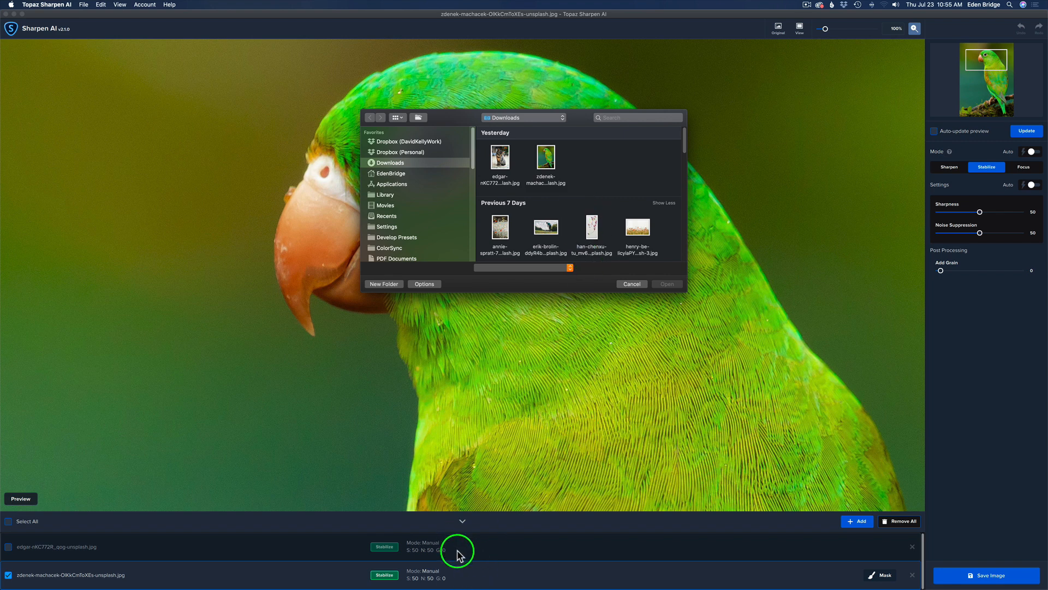
pyautogui.moveTo(473, 569)
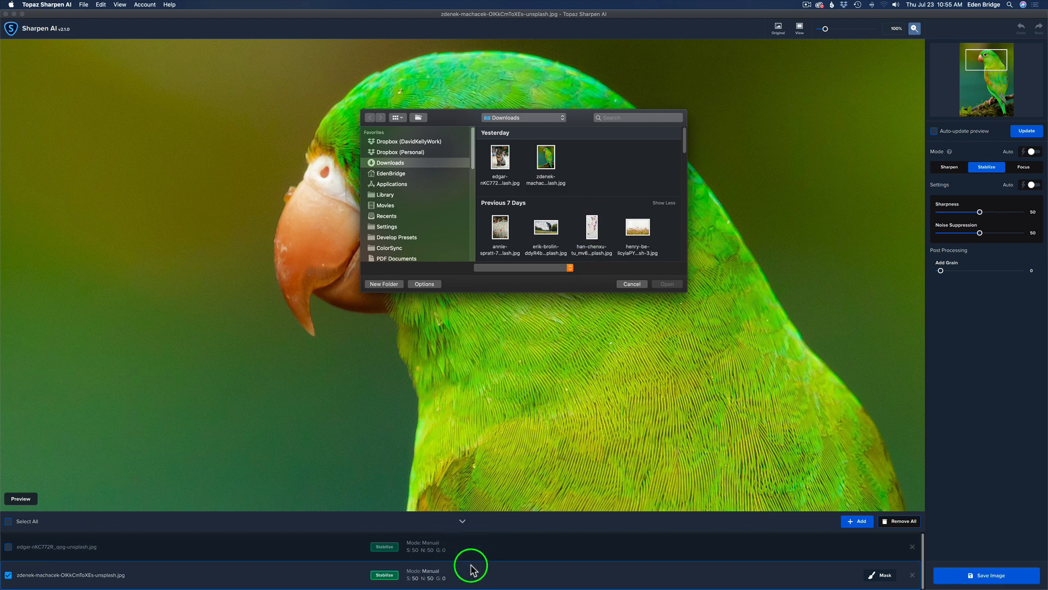
pyautogui.moveTo(422, 194)
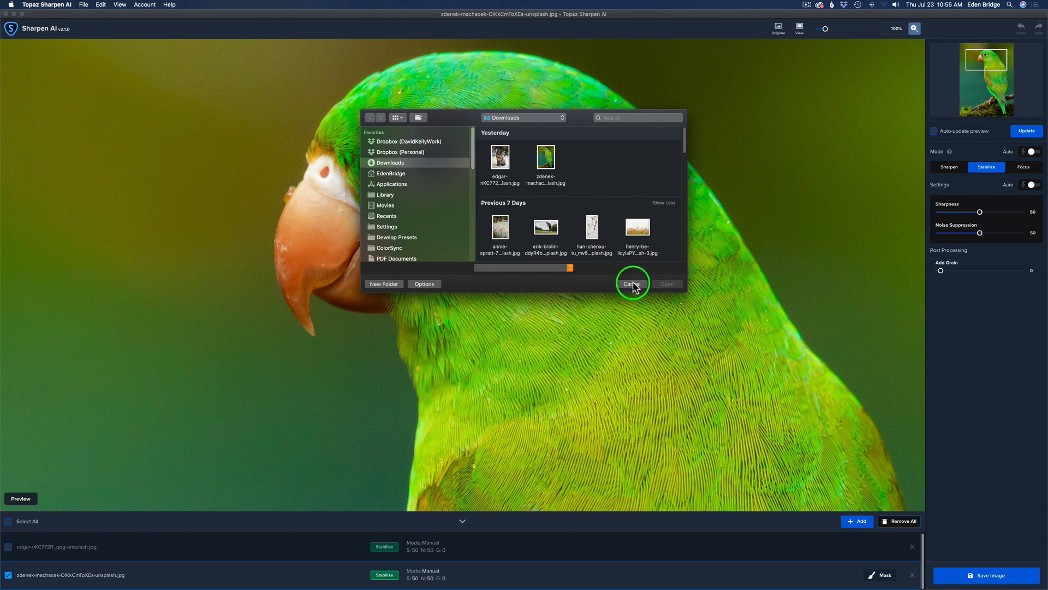
pyautogui.click(632, 284)
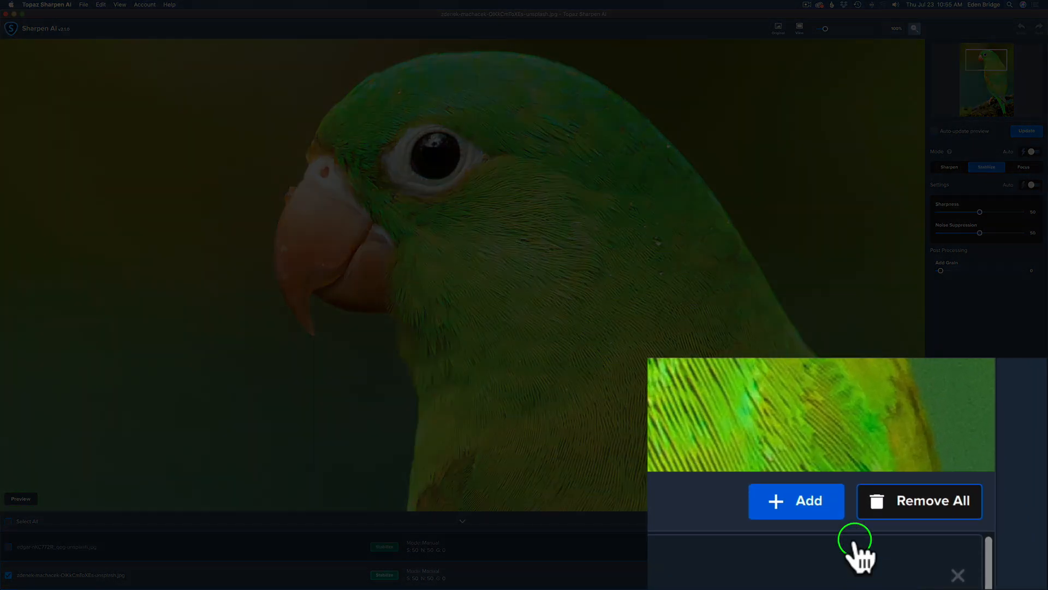
pyautogui.moveTo(936, 509)
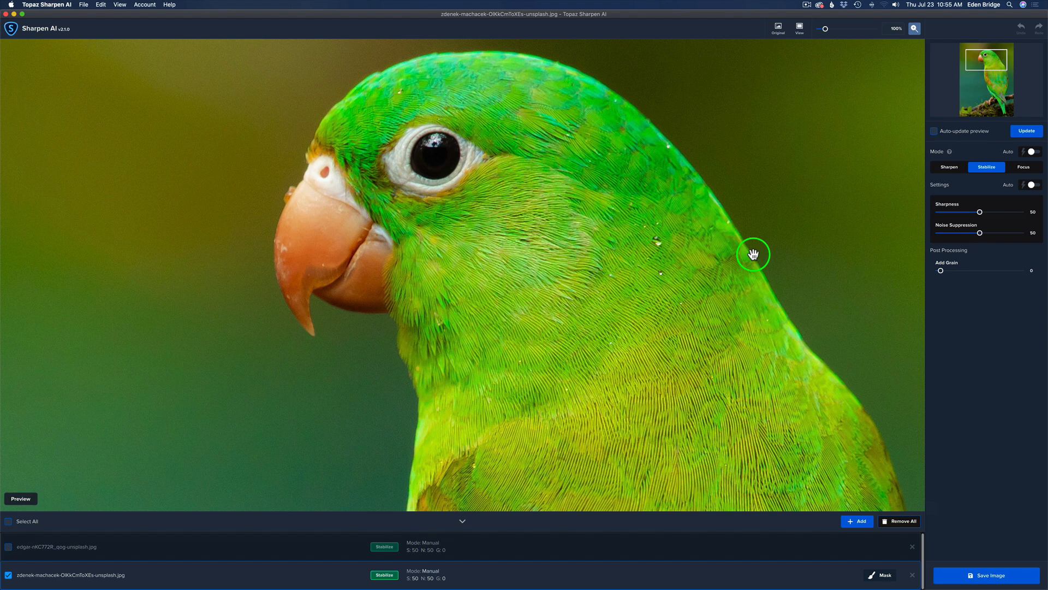
pyautogui.moveTo(785, 366)
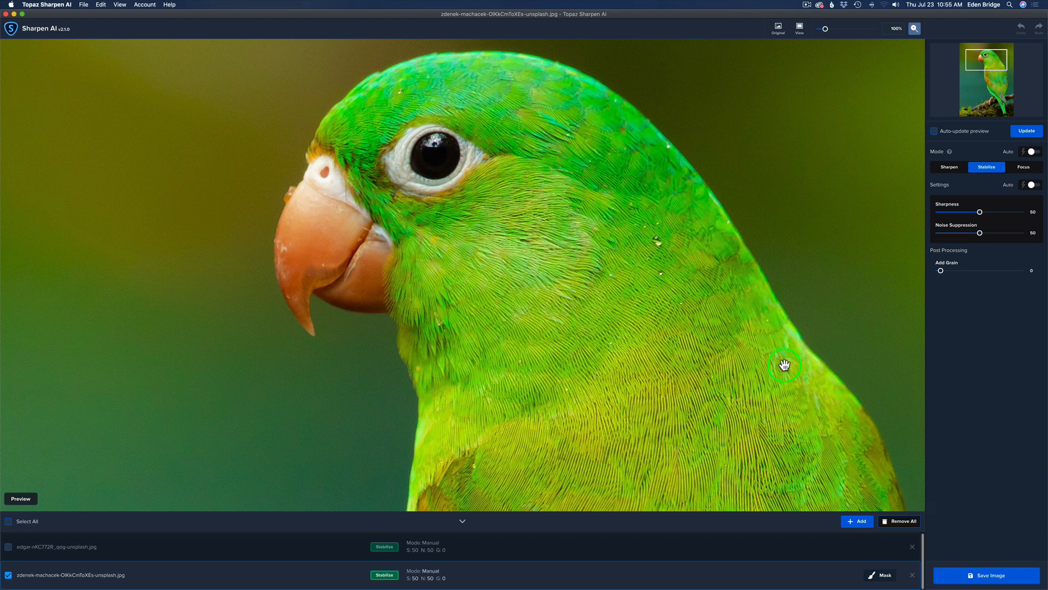
pyautogui.moveTo(892, 160)
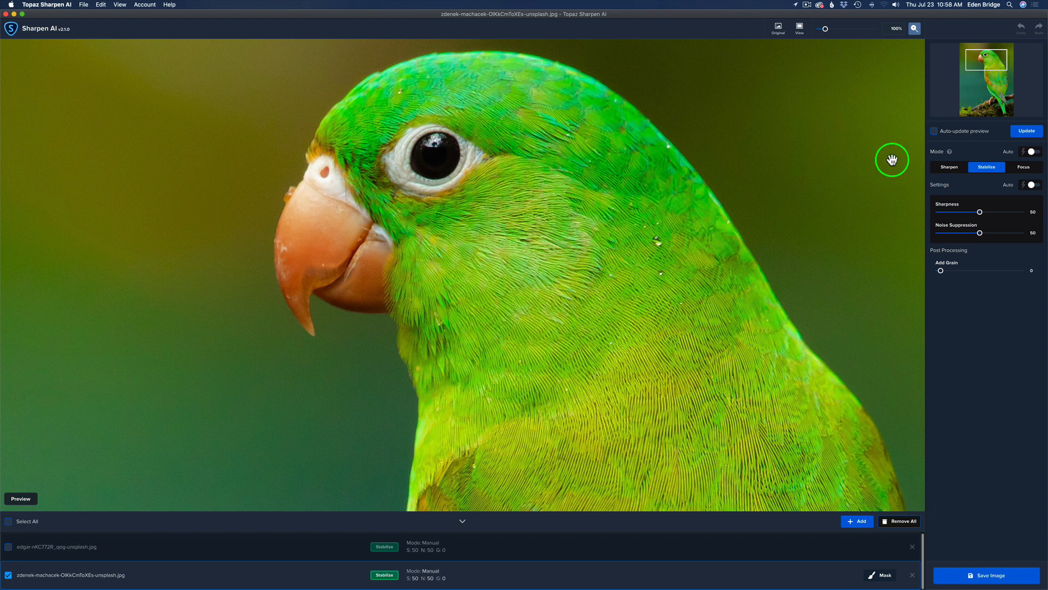
pyautogui.moveTo(1011, 93)
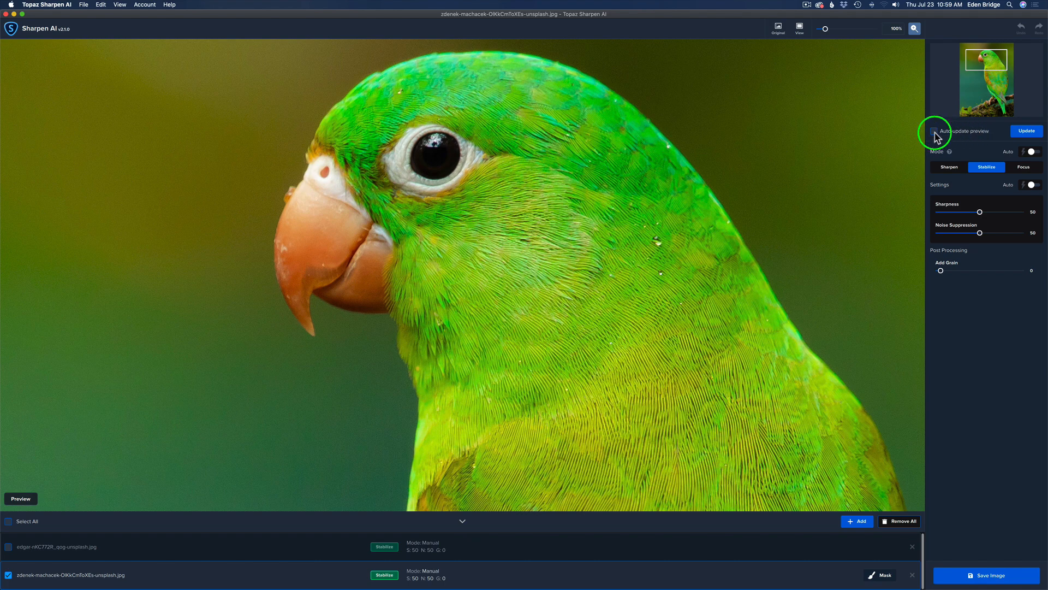
pyautogui.click(938, 130)
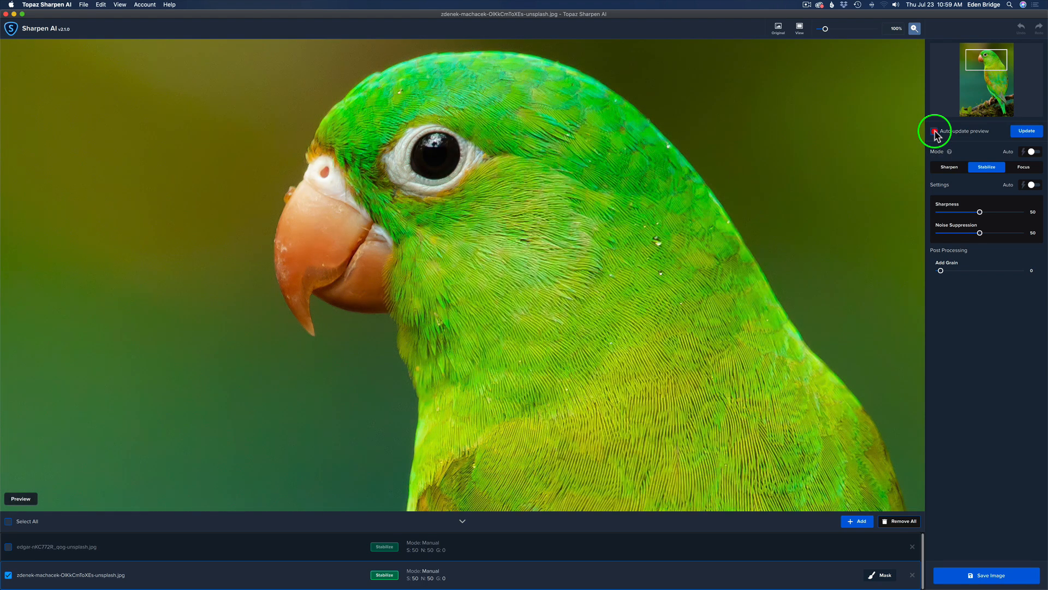
pyautogui.moveTo(1028, 131)
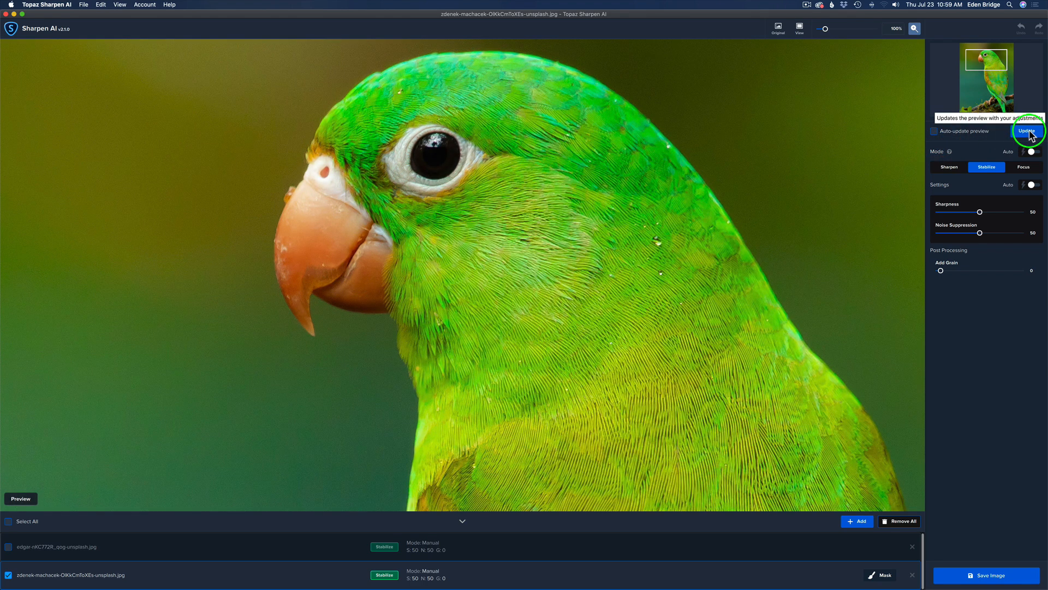
pyautogui.click(1027, 130)
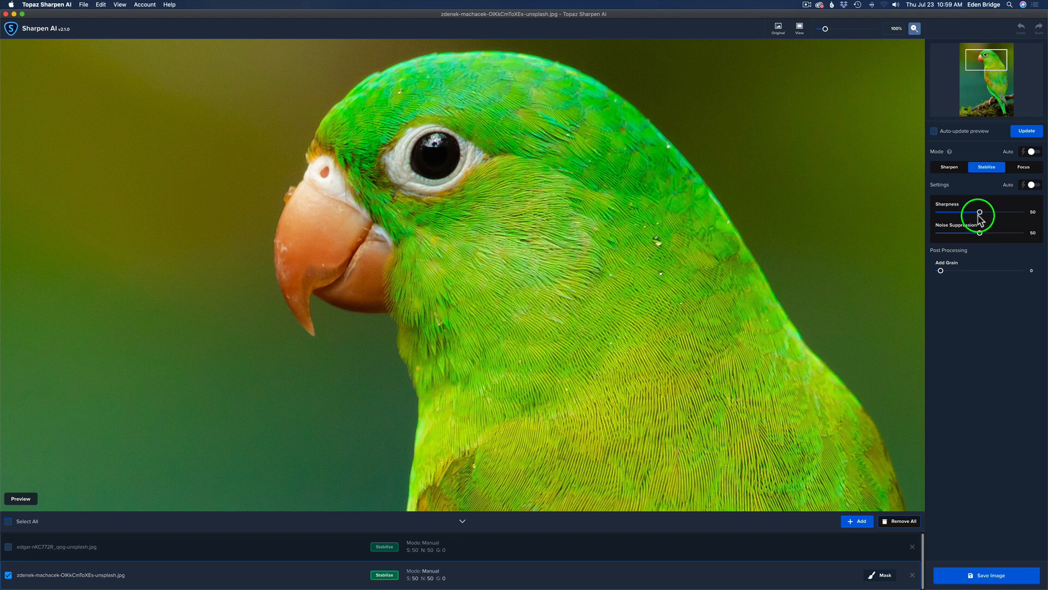
pyautogui.moveTo(952, 146)
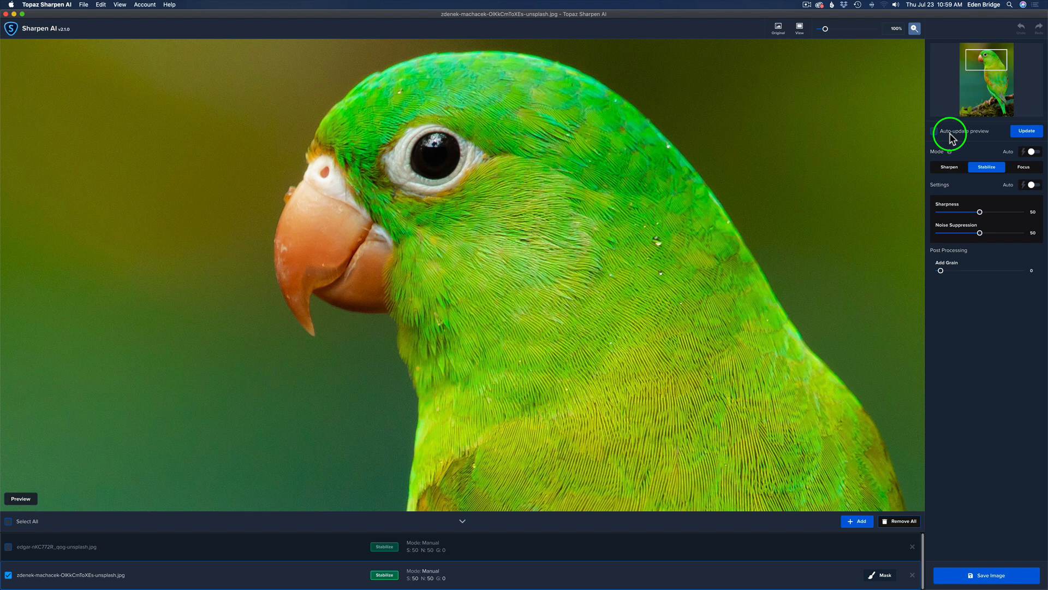
pyautogui.moveTo(965, 155)
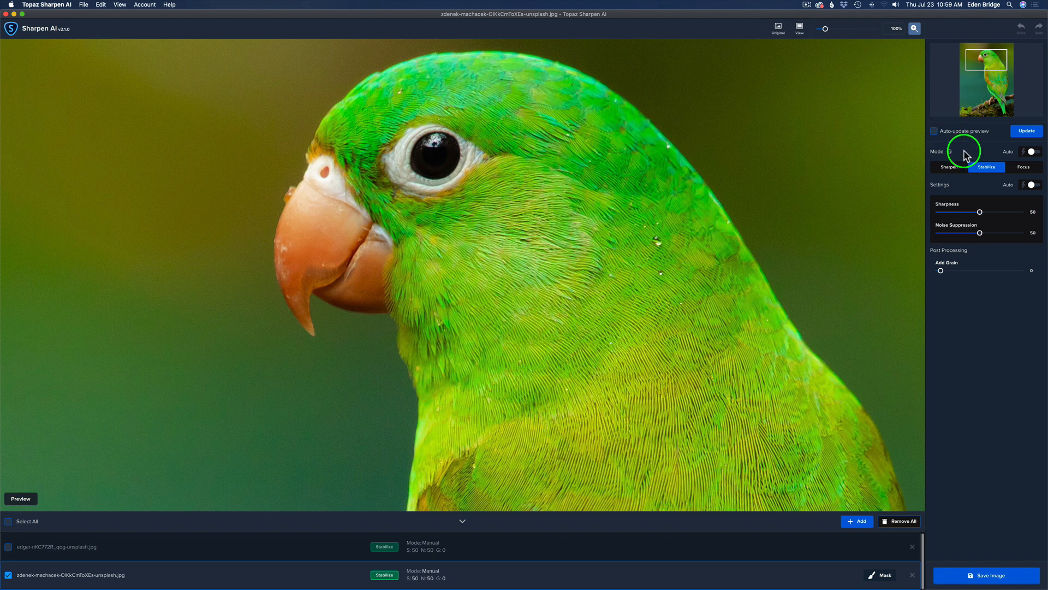
pyautogui.moveTo(959, 238)
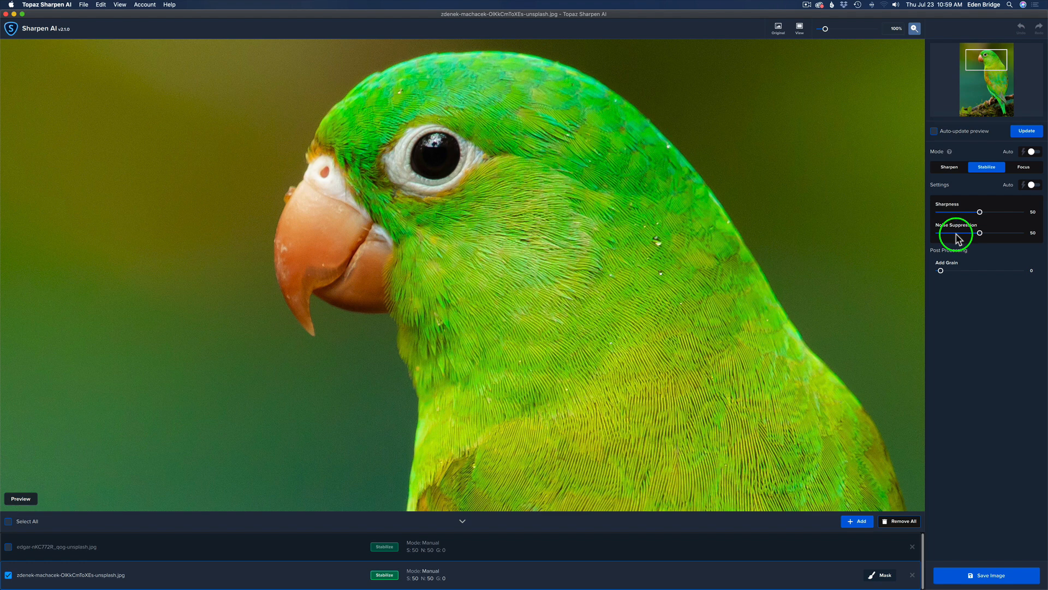
pyautogui.moveTo(916, 161)
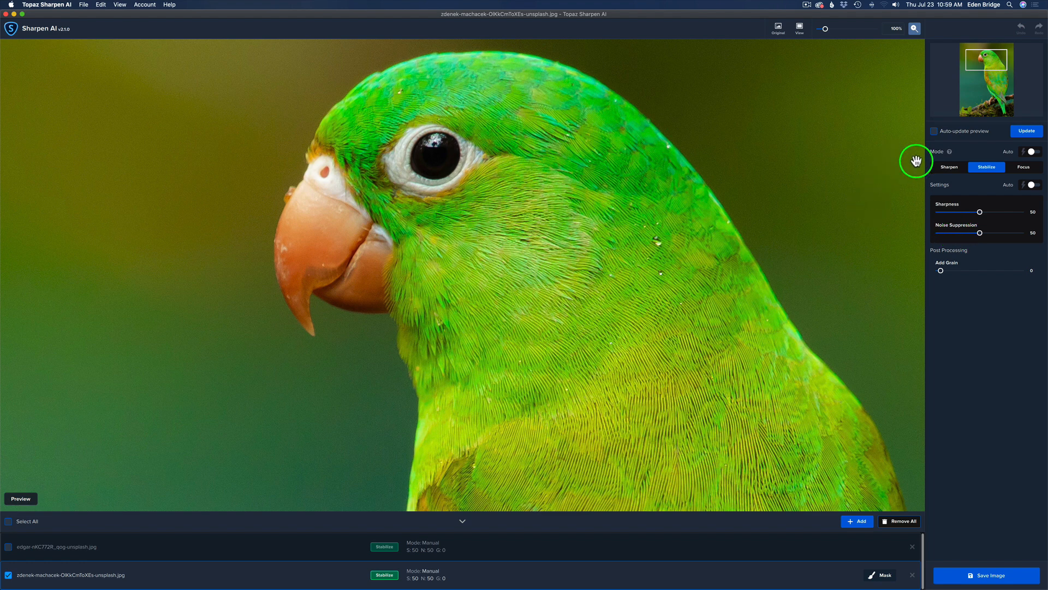
pyautogui.moveTo(979, 159)
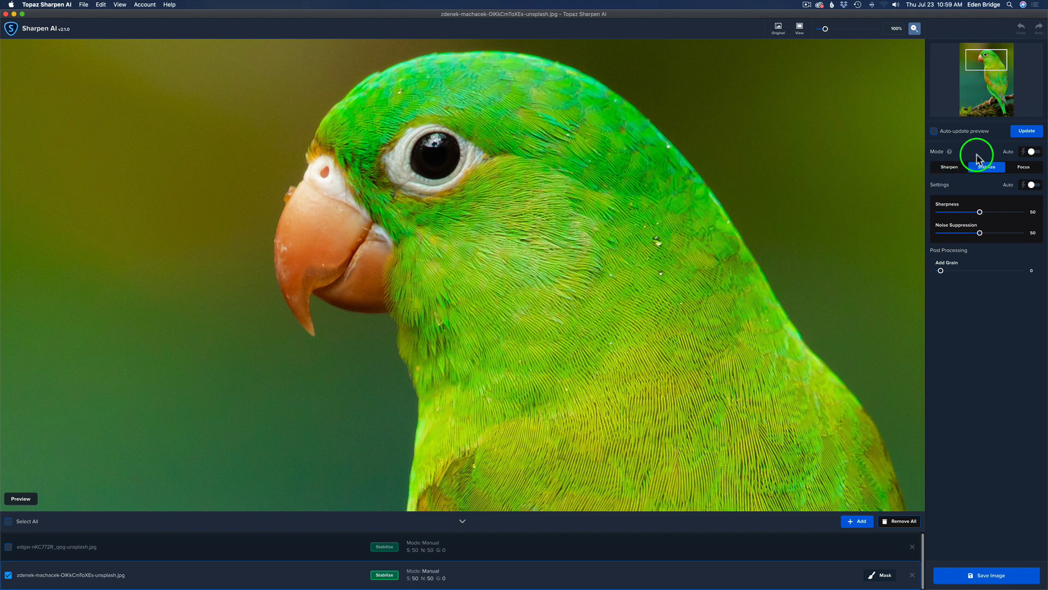
pyautogui.moveTo(939, 156)
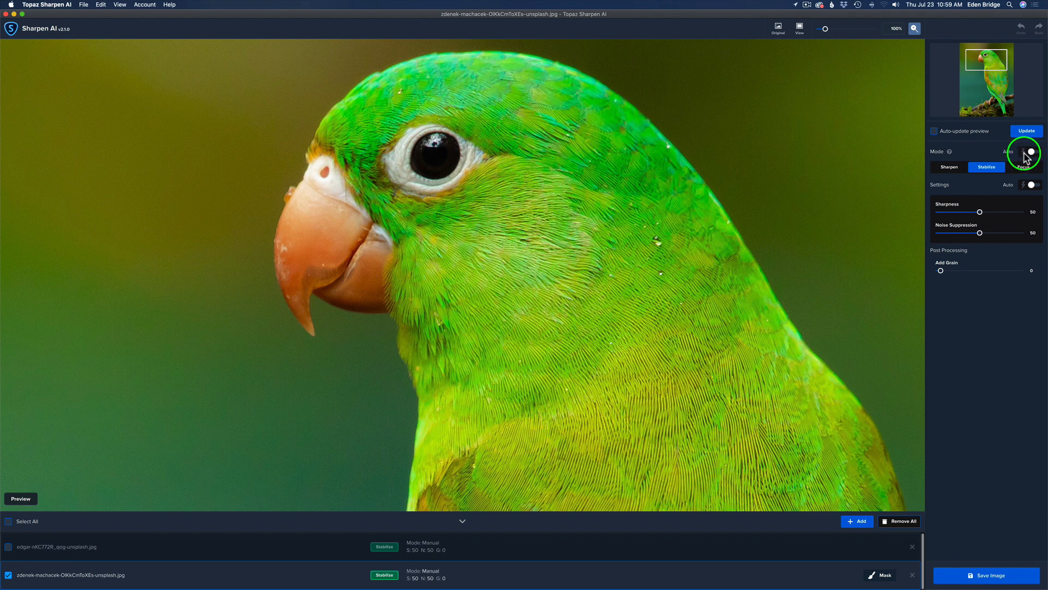
pyautogui.moveTo(1030, 152)
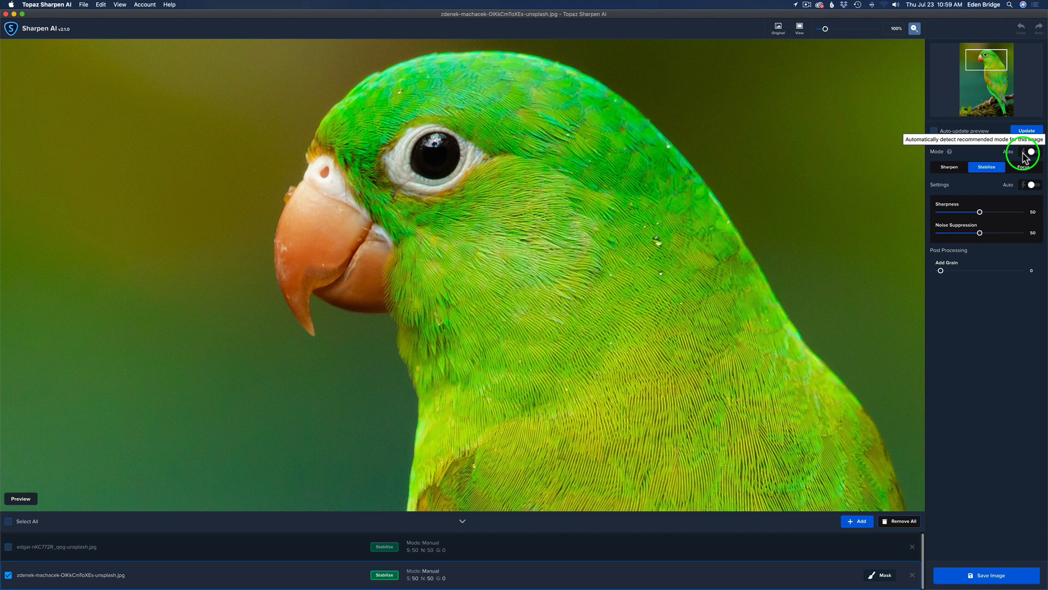
pyautogui.moveTo(880, 160)
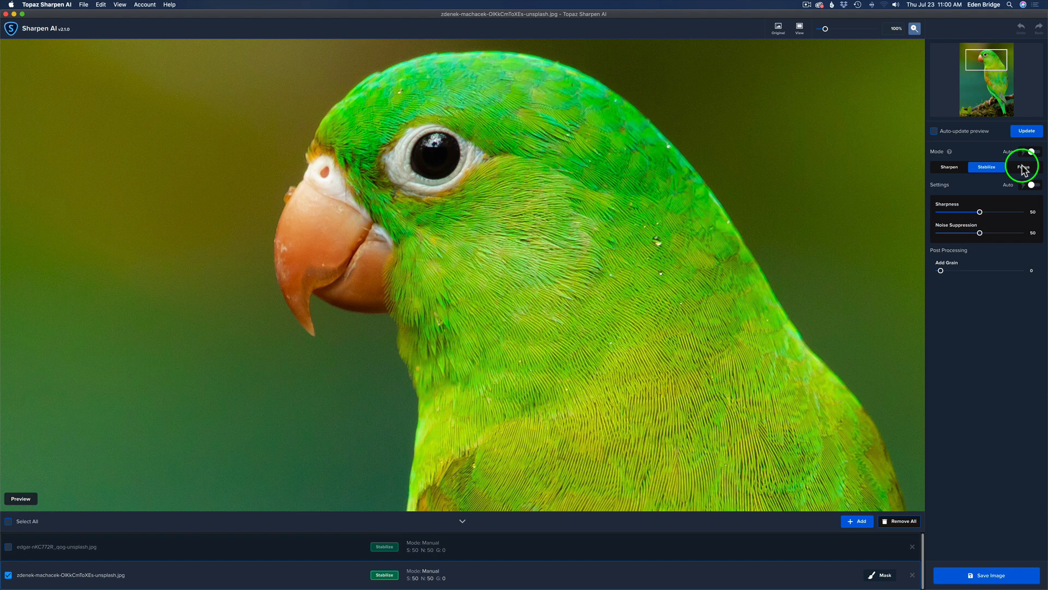
pyautogui.moveTo(932, 168)
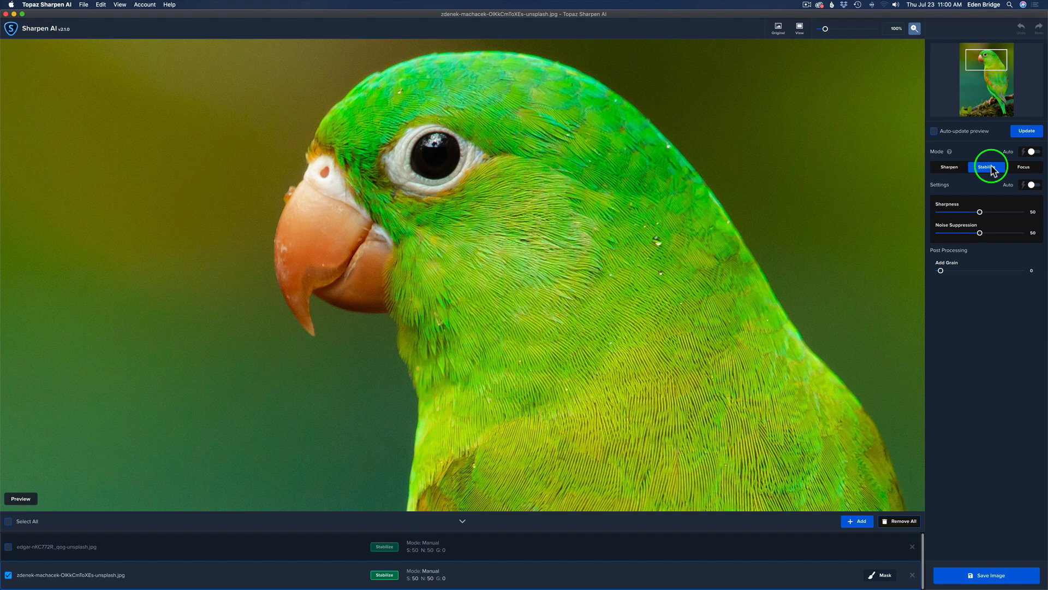
pyautogui.moveTo(1021, 166)
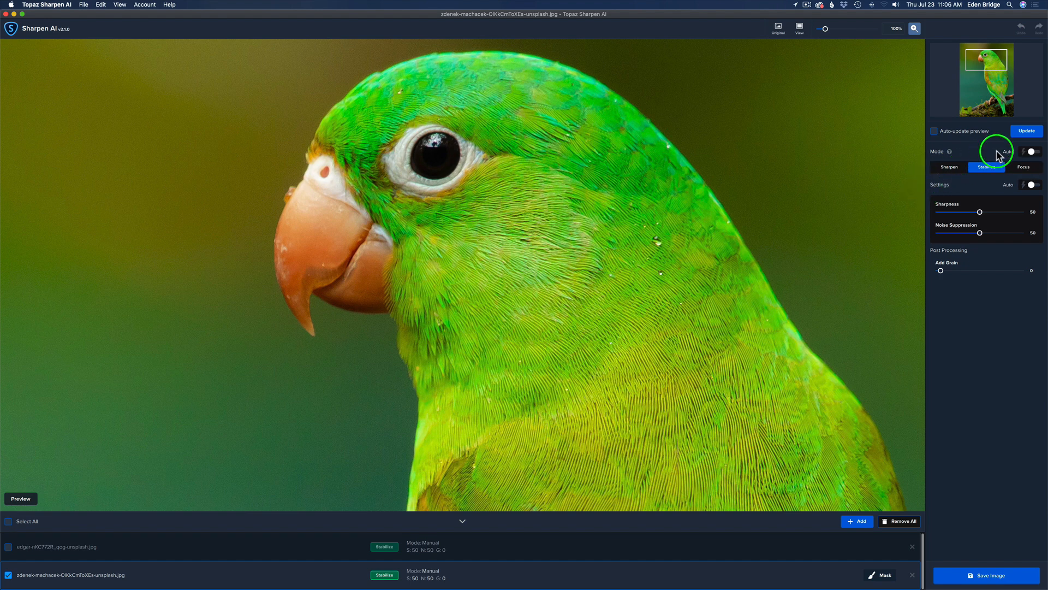
pyautogui.moveTo(1035, 155)
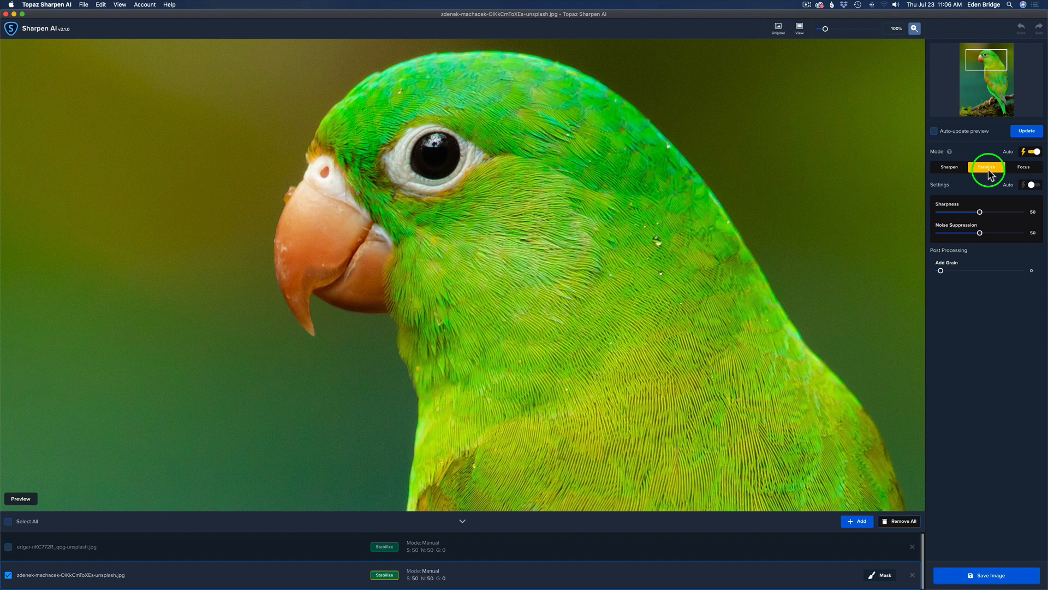
pyautogui.moveTo(974, 185)
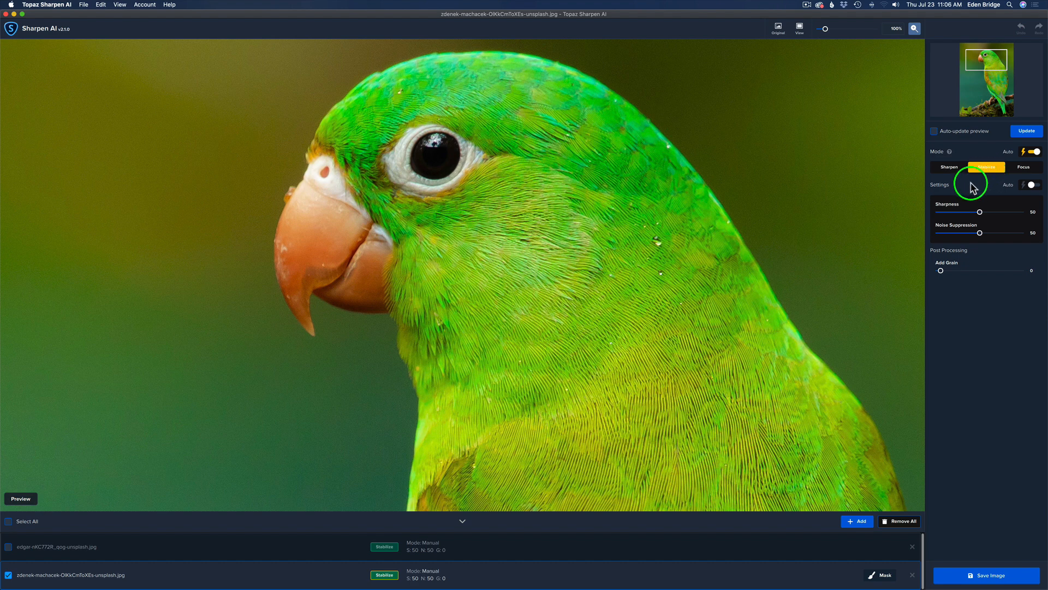
pyautogui.moveTo(1005, 190)
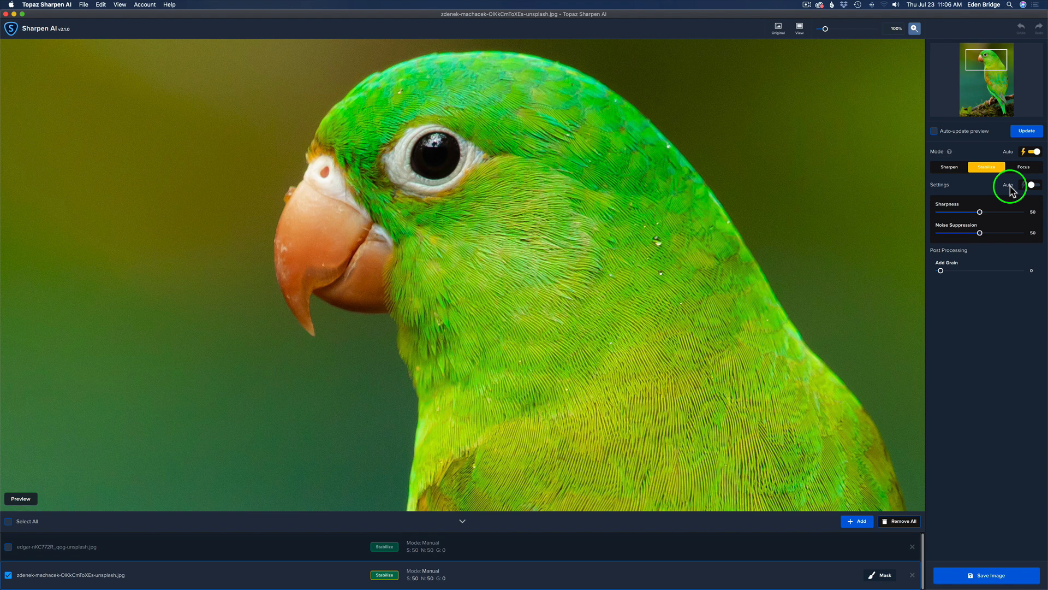
pyautogui.moveTo(1032, 185)
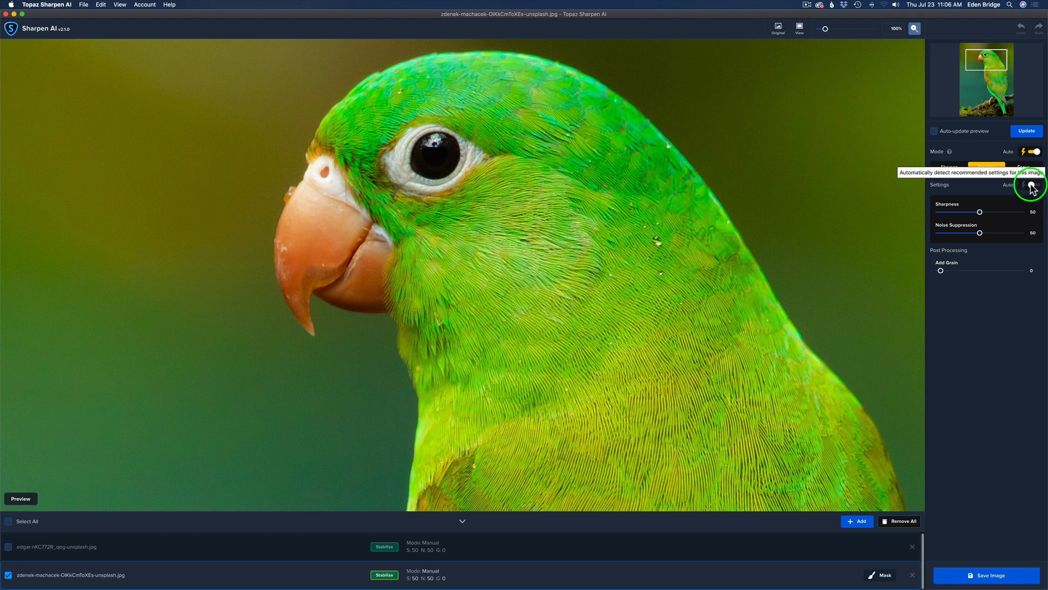
# Step: Use manual settings (Sharpness 59, Noise Suppression 0) and refresh the parrot preview
pyautogui.click(1036, 185)
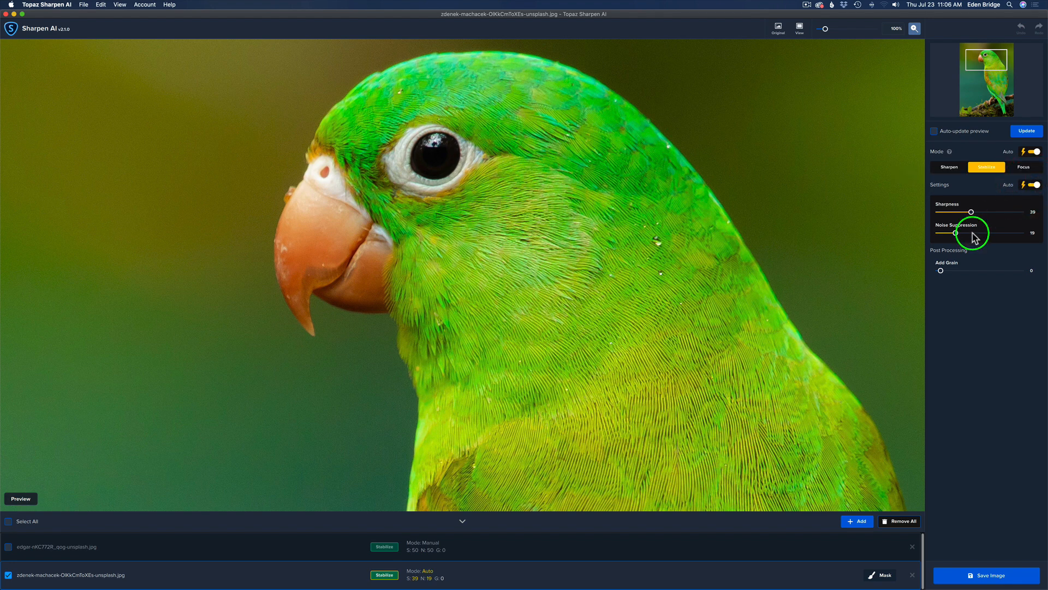
pyautogui.moveTo(958, 237)
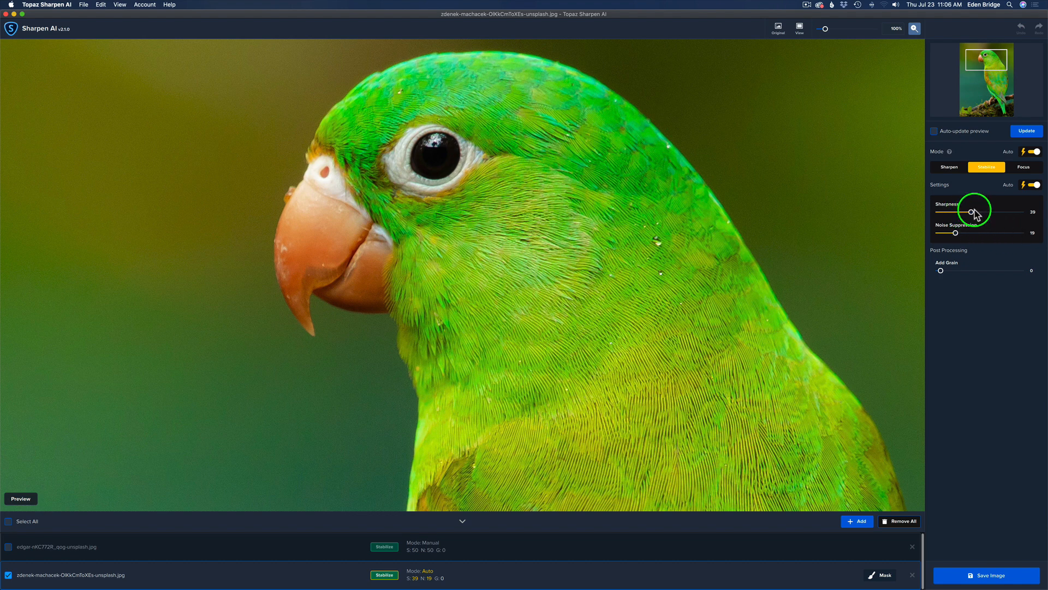
pyautogui.moveTo(979, 215)
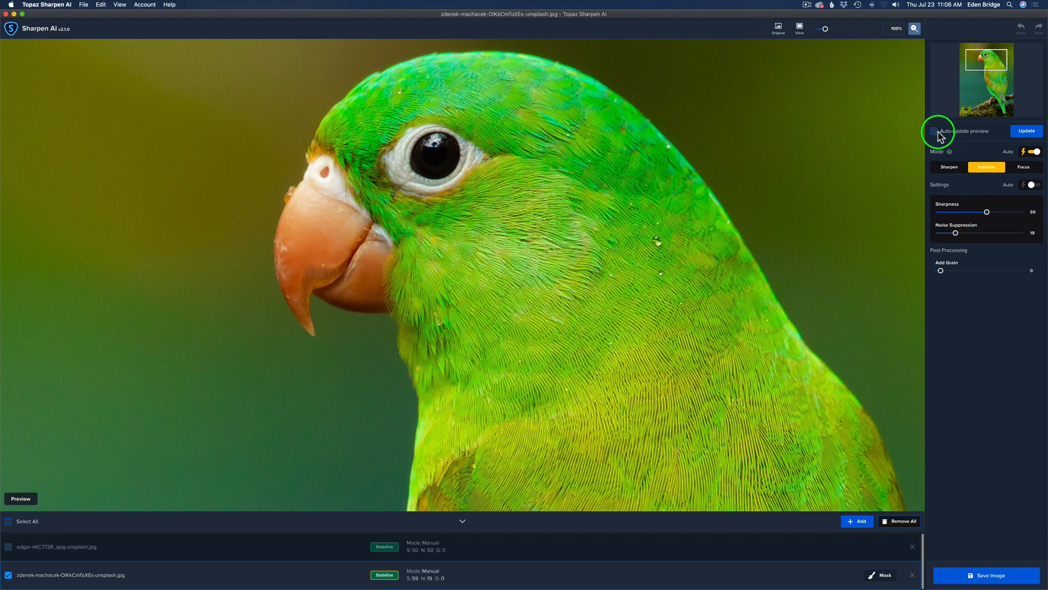
pyautogui.moveTo(950, 156)
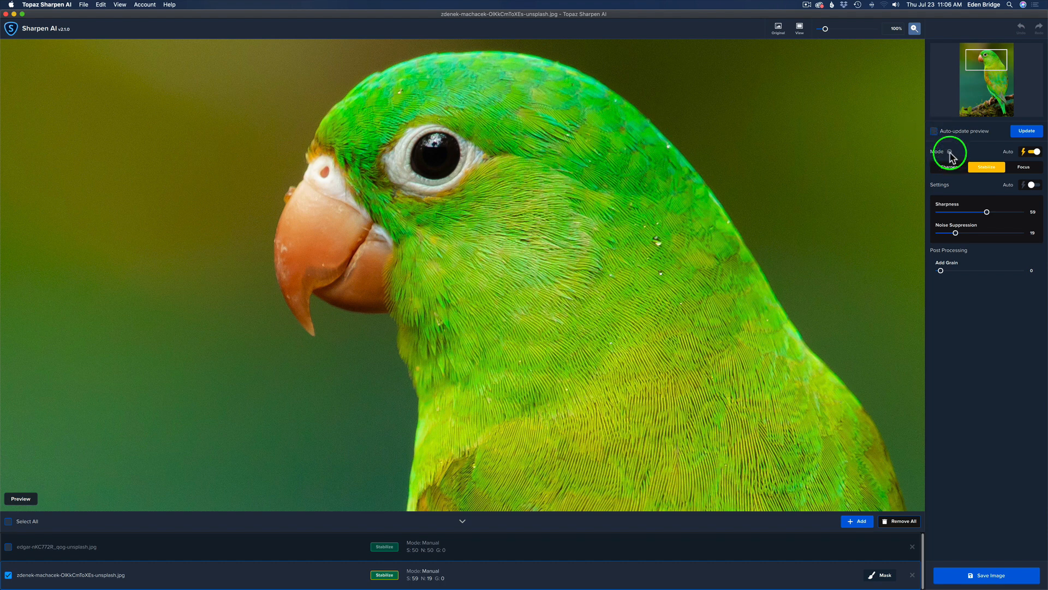
pyautogui.moveTo(955, 234)
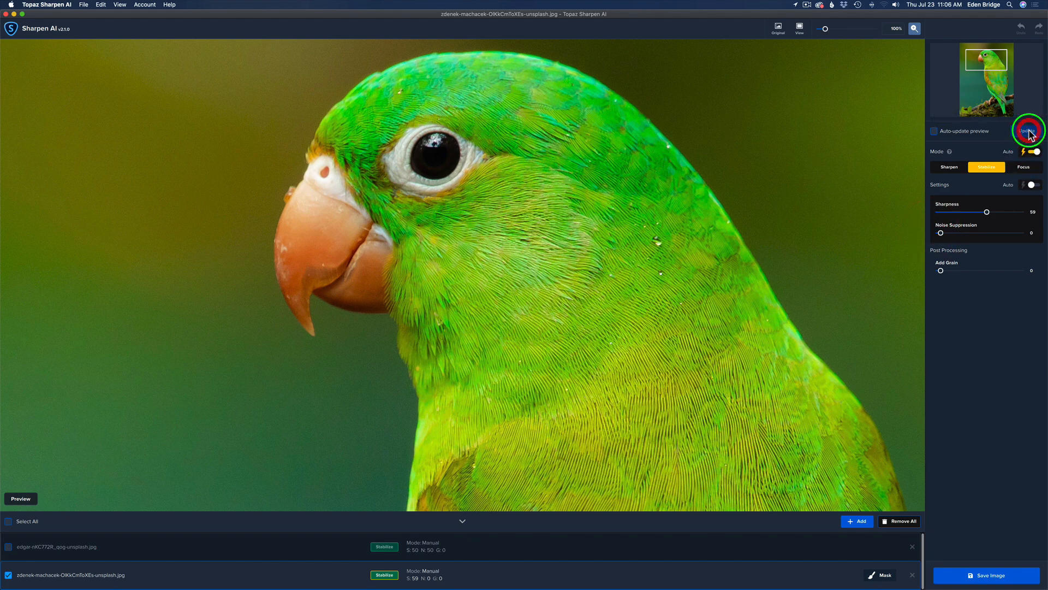
pyautogui.click(1028, 131)
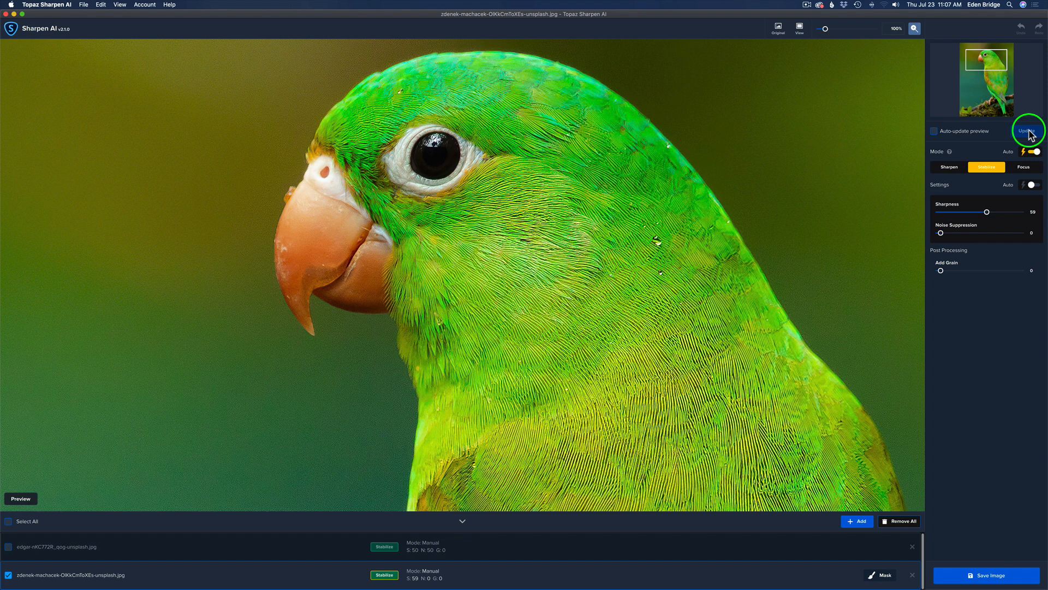
# Step: Re-enable automatic mode, restoring Stabilize with Sharpness 39 and Noise Suppression 19
pyautogui.click(1030, 185)
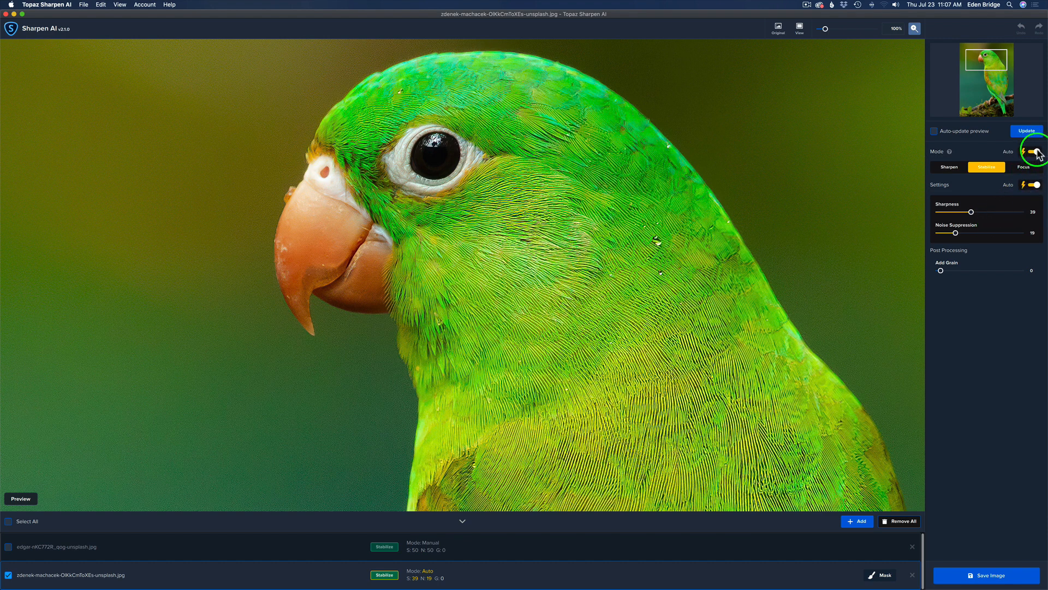
pyautogui.moveTo(1036, 187)
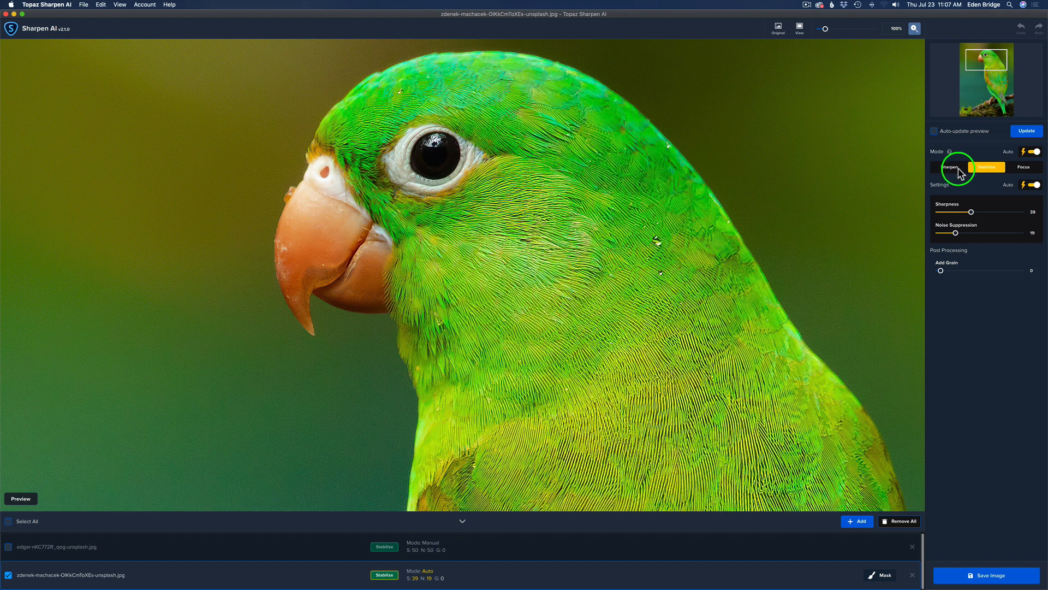
pyautogui.moveTo(970, 194)
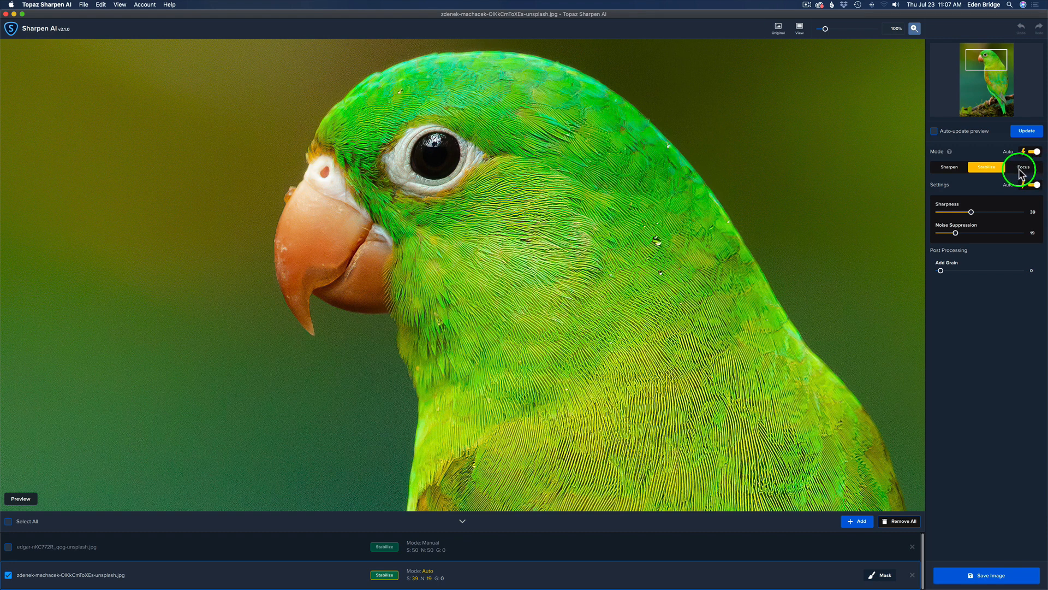
pyautogui.moveTo(950, 168)
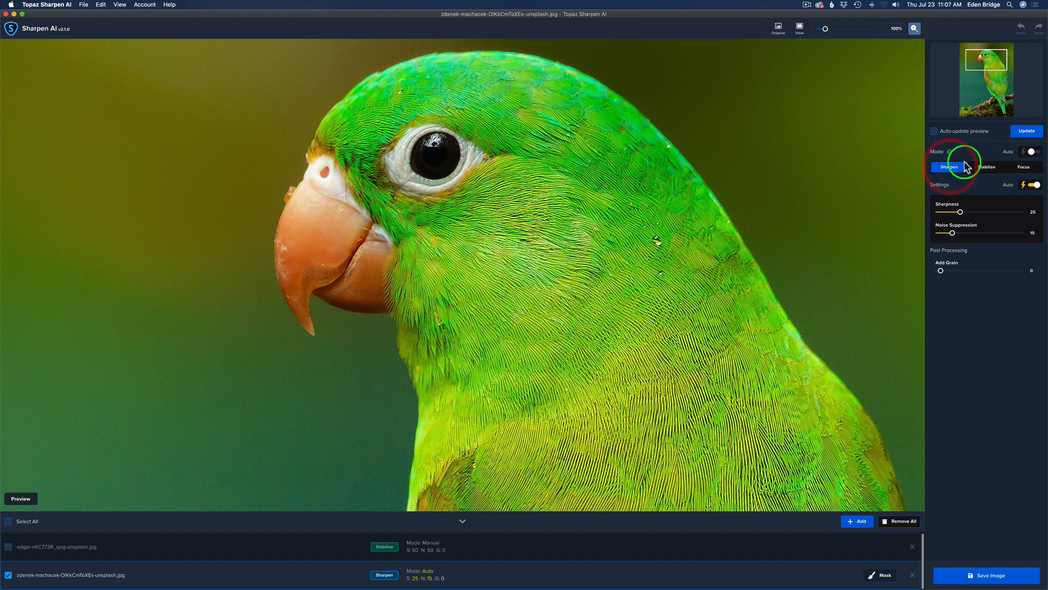
pyautogui.moveTo(1013, 154)
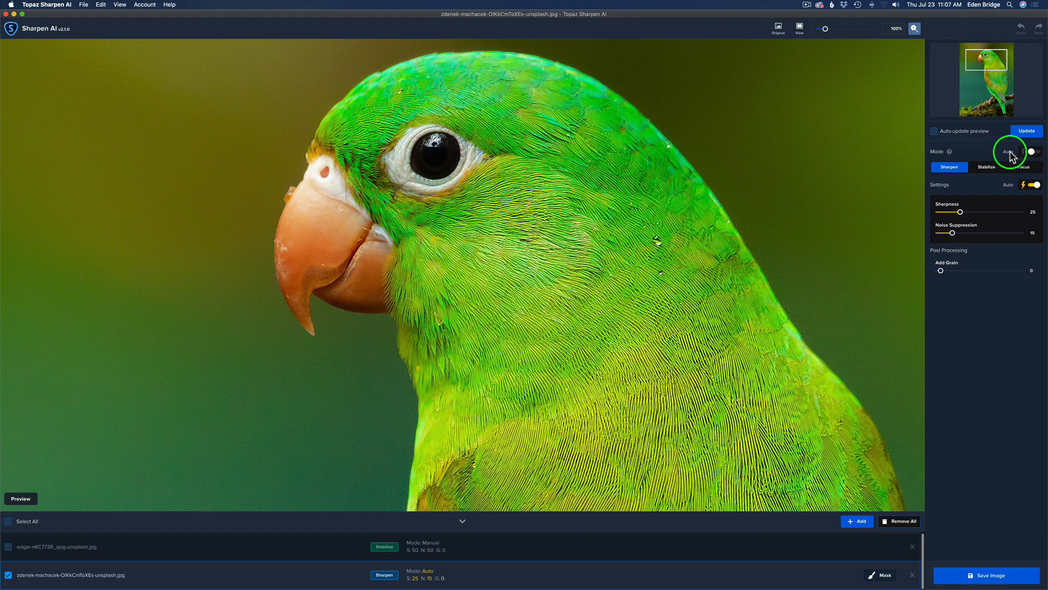
pyautogui.moveTo(948, 135)
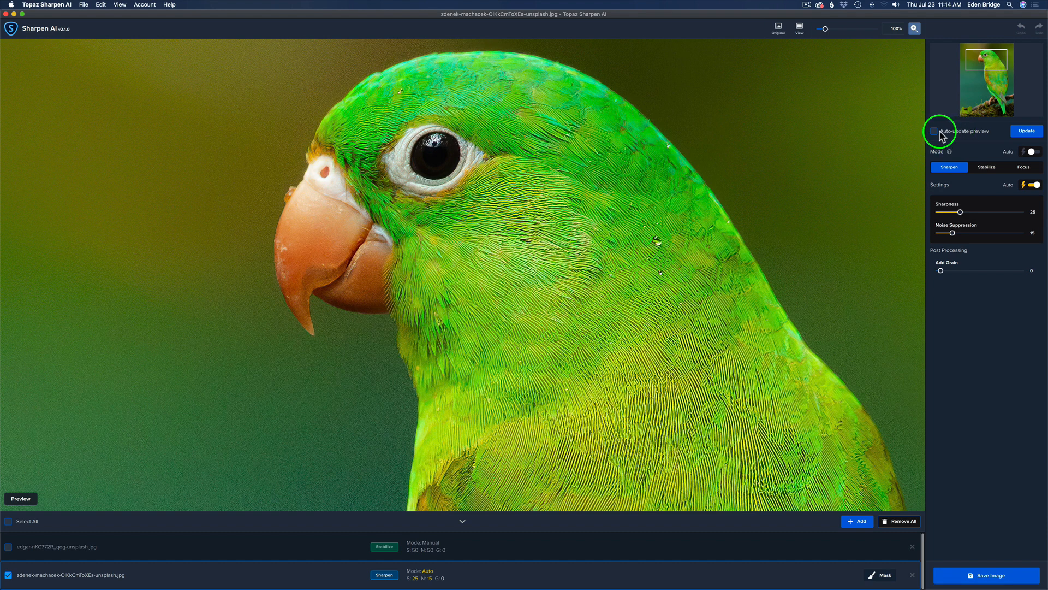
pyautogui.moveTo(1028, 130)
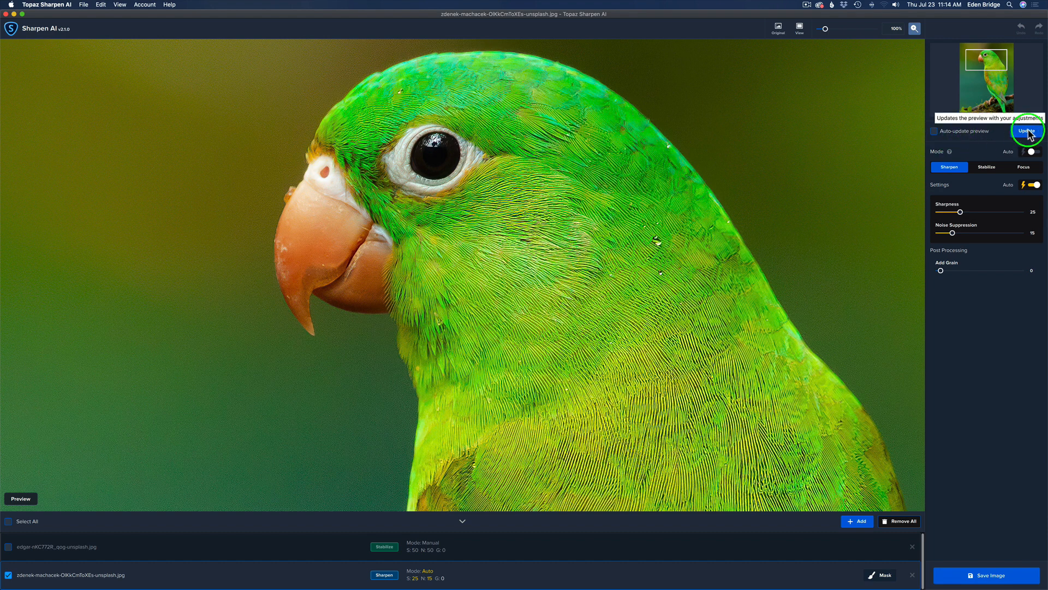
# Step: Switch the parrot to Focus mode (Sharpness 51, Noise Suppression 27) and refresh
pyautogui.click(1028, 130)
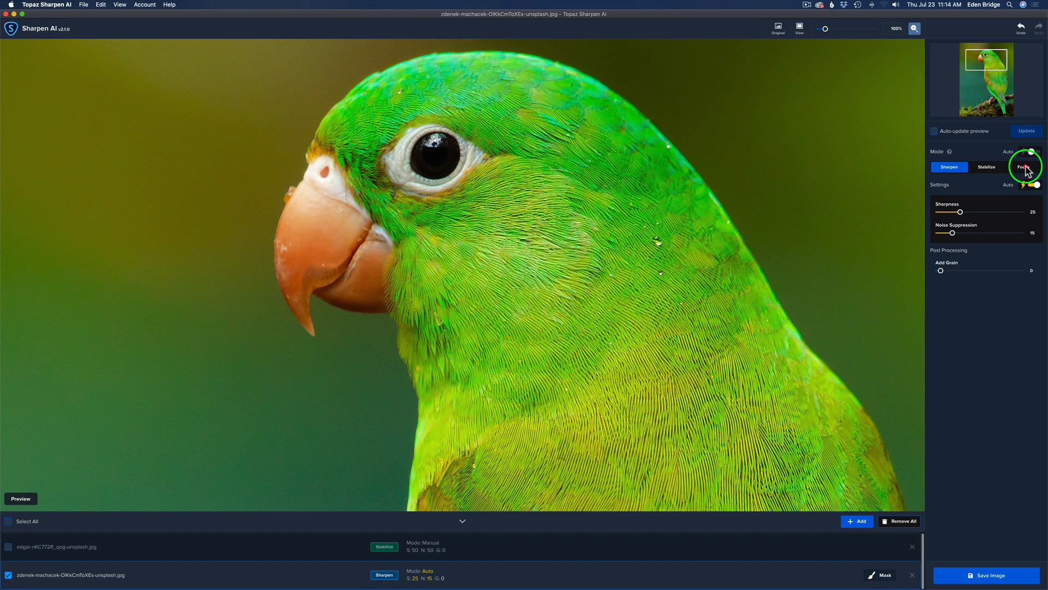
pyautogui.click(1024, 166)
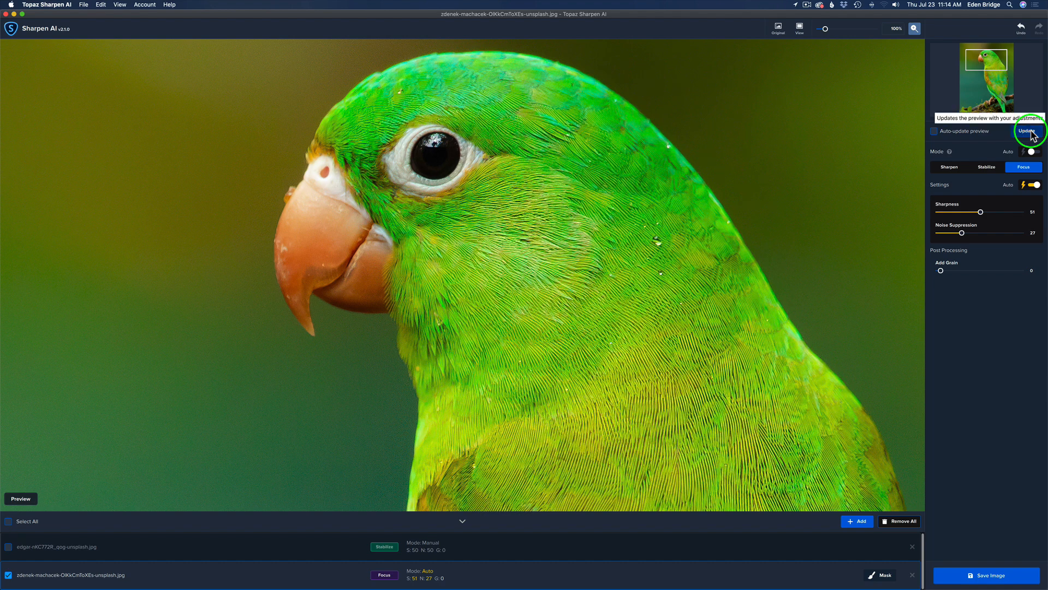
pyautogui.click(1028, 131)
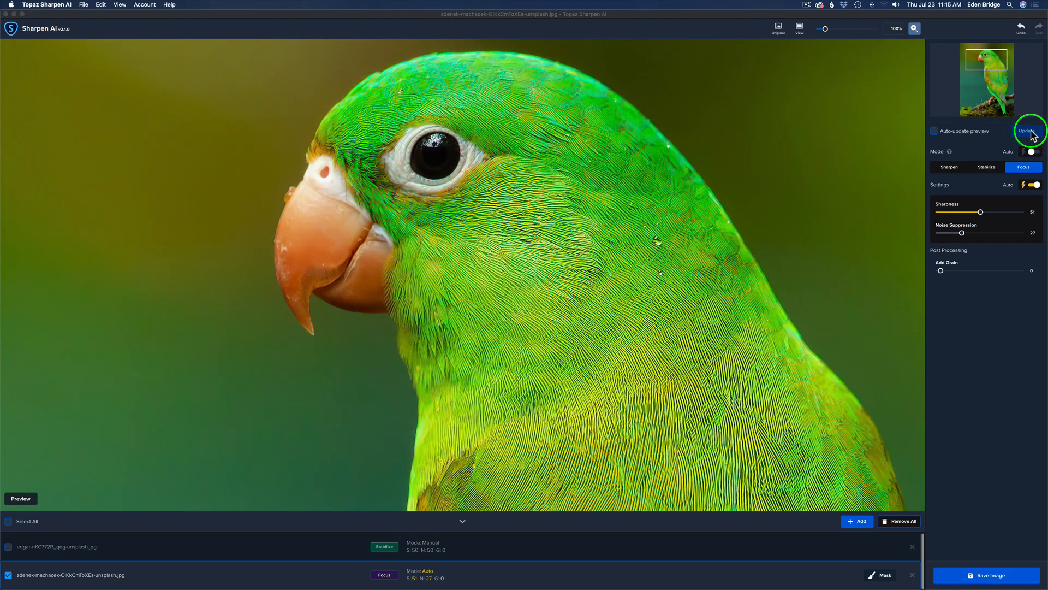
pyautogui.moveTo(7, 312)
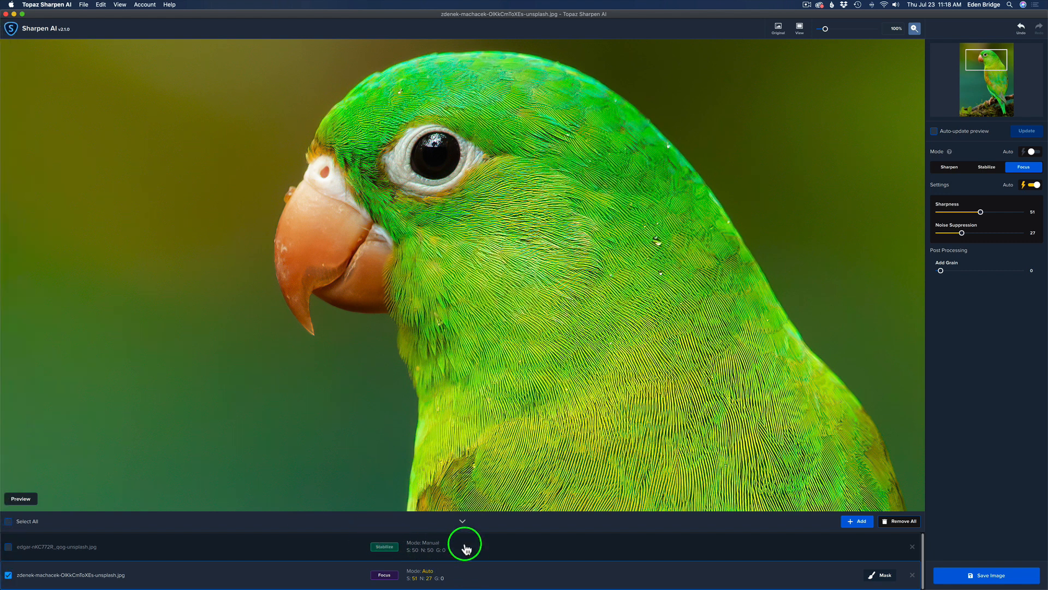
# Step: Select the kitten photo and turn on automatic mode detection
pyautogui.click(57, 546)
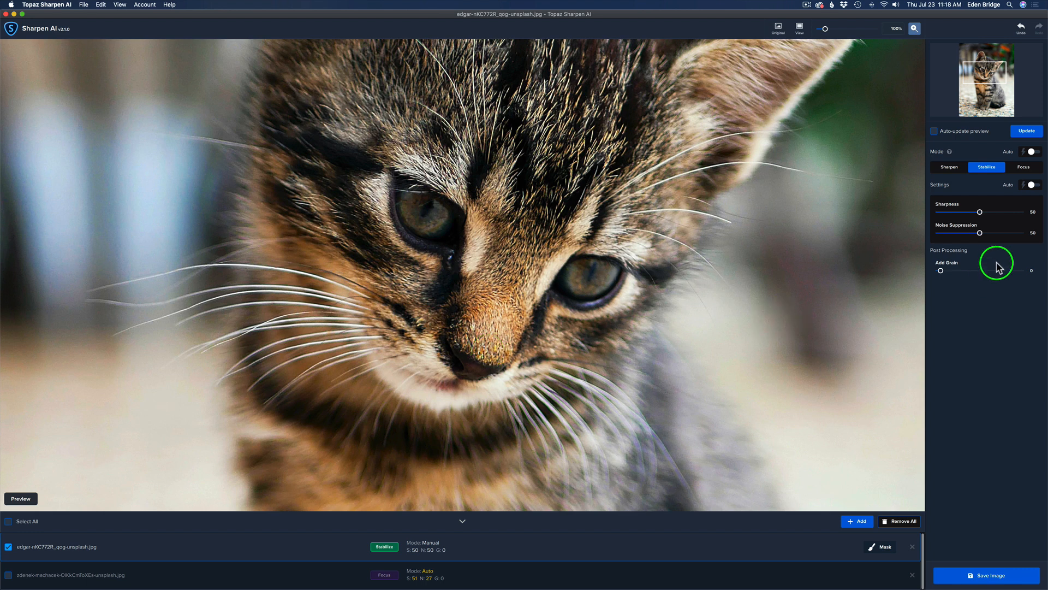
pyautogui.moveTo(985, 156)
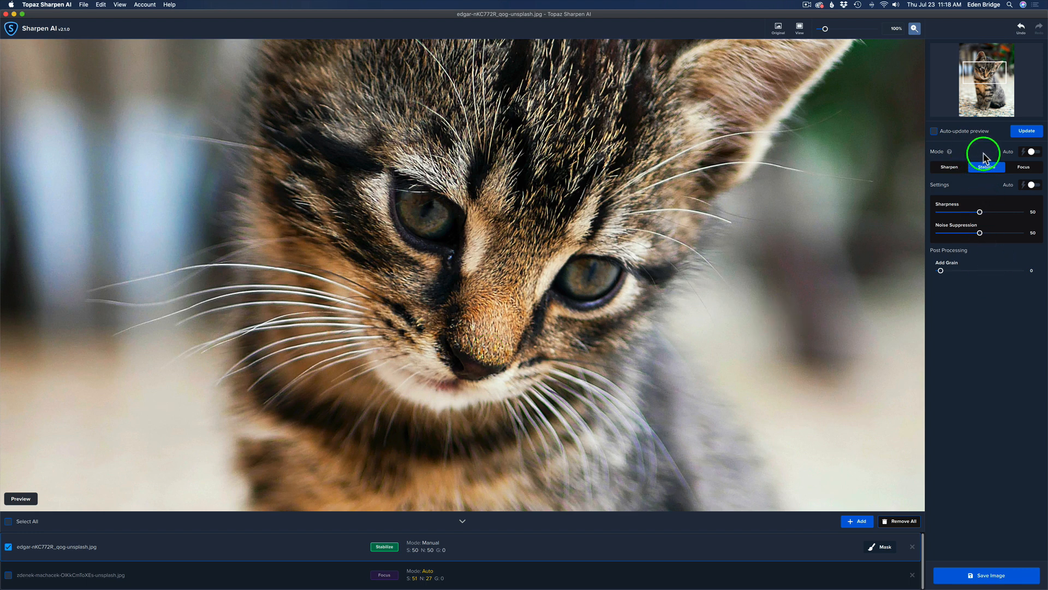
pyautogui.moveTo(1035, 155)
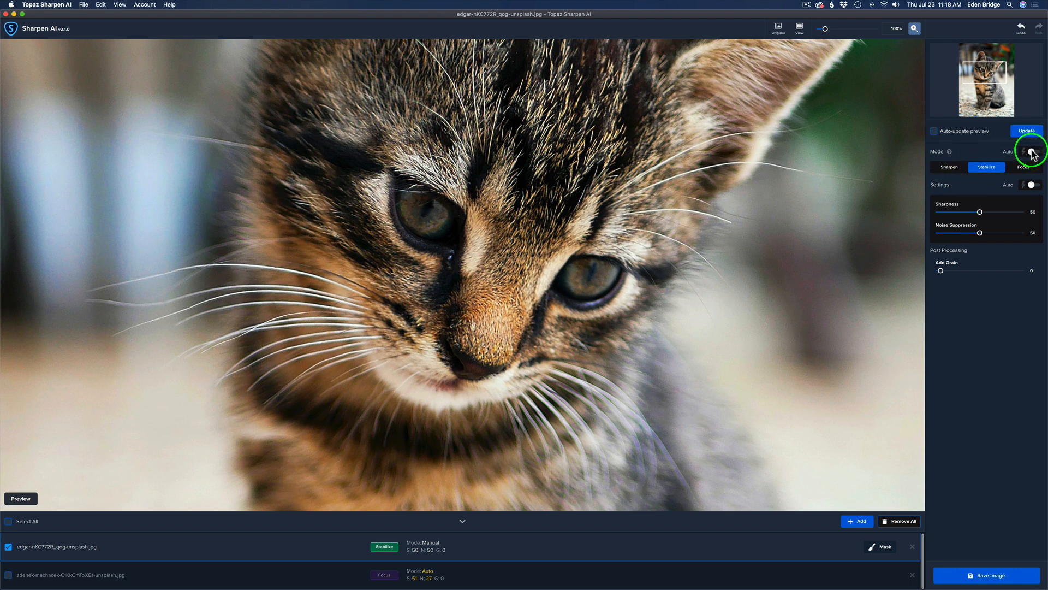
pyautogui.click(948, 166)
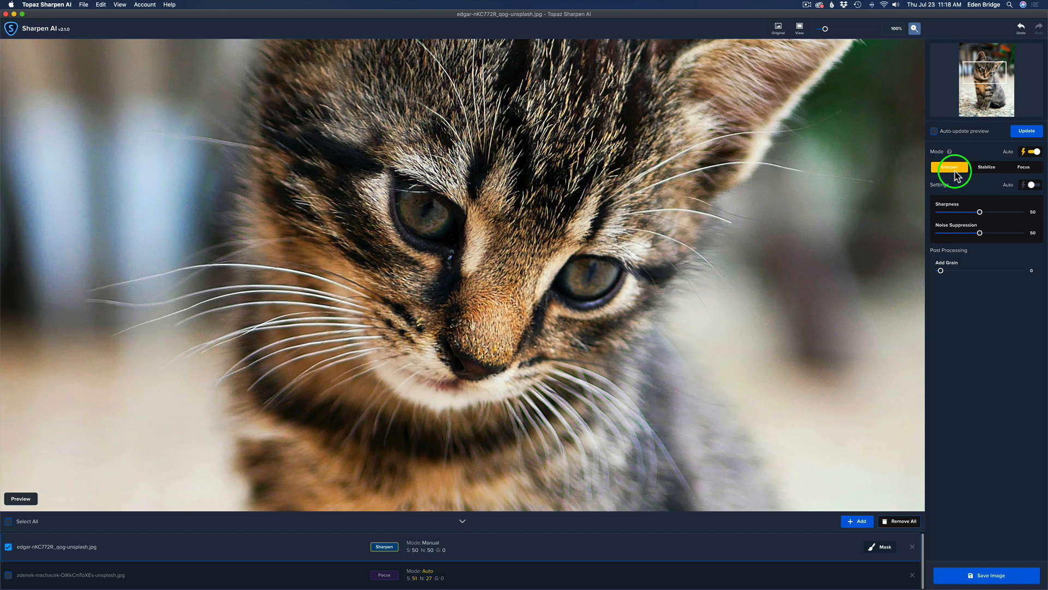
pyautogui.moveTo(943, 190)
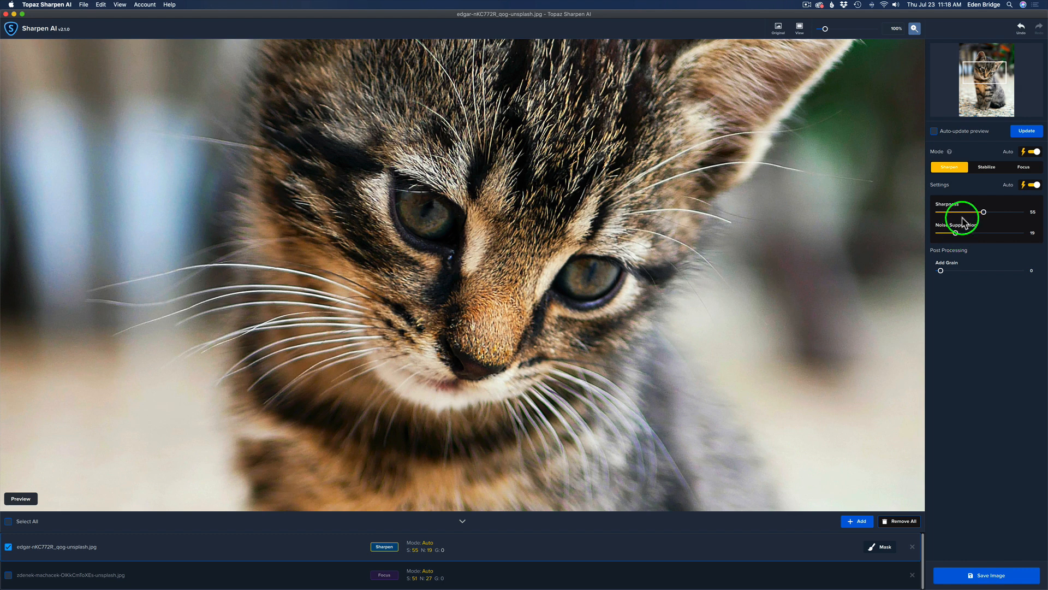
pyautogui.moveTo(996, 216)
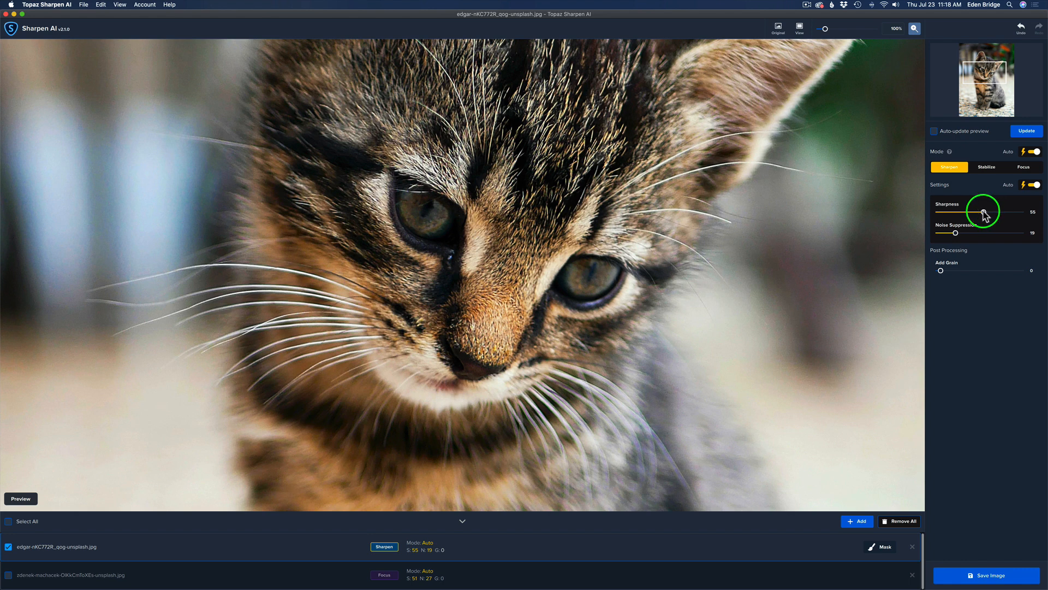
pyautogui.moveTo(728, 207)
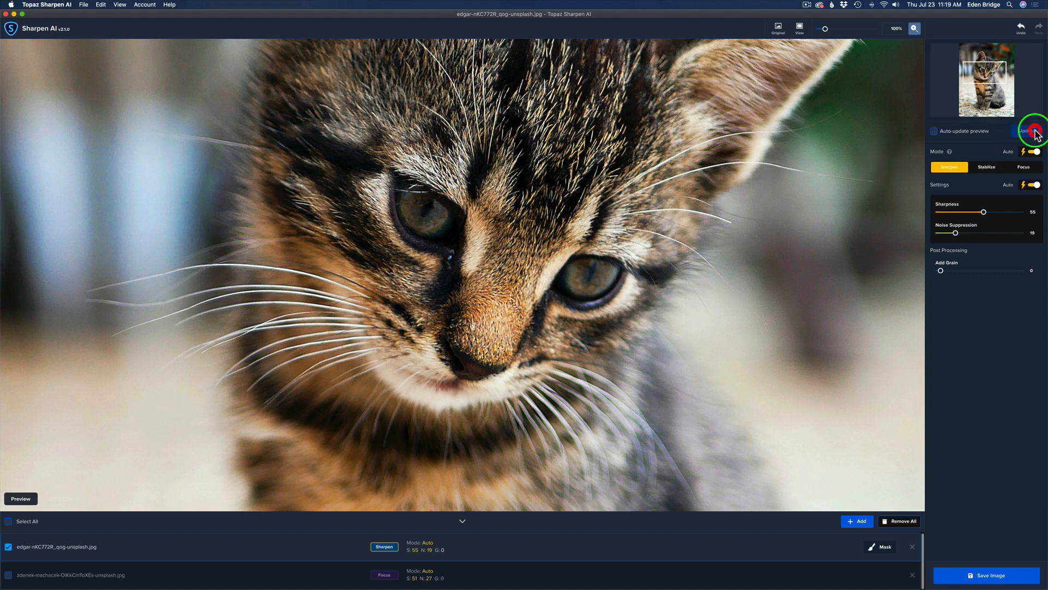
# Step: Refresh the kitten preview with automatic Sharpness 55 and Noise Suppression 19
pyautogui.click(1028, 131)
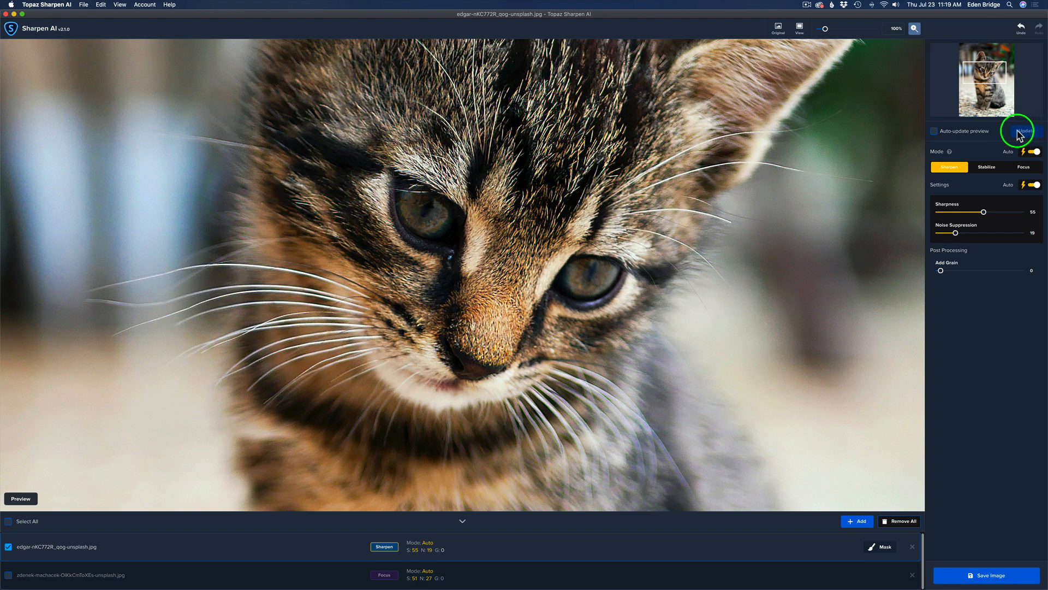
pyautogui.moveTo(935, 137)
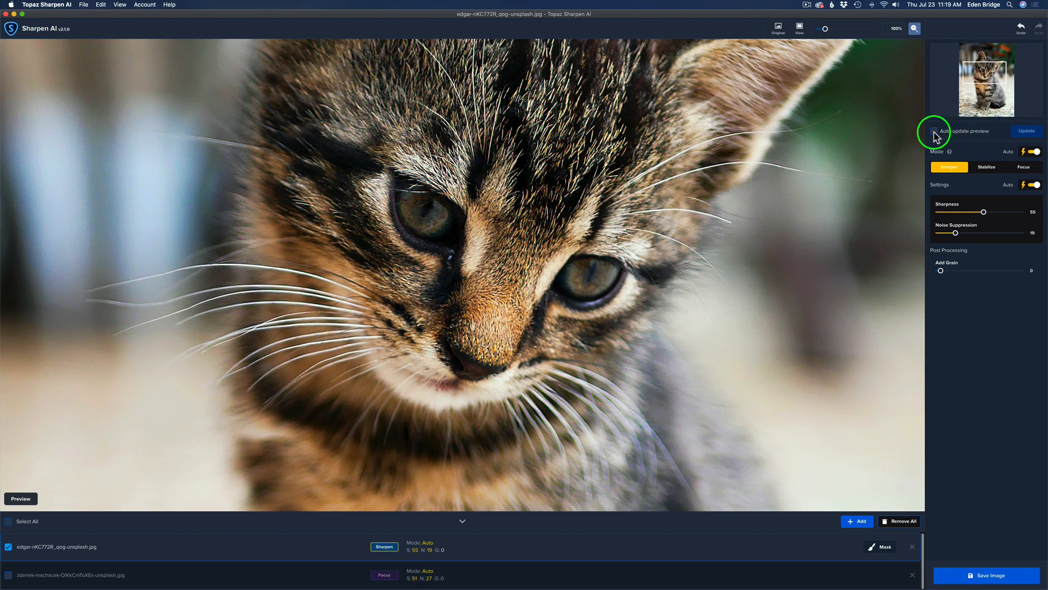
# Step: Enable auto-update preview while the kitten uses Sharpness 75 and Noise Suppression 70
pyautogui.click(934, 131)
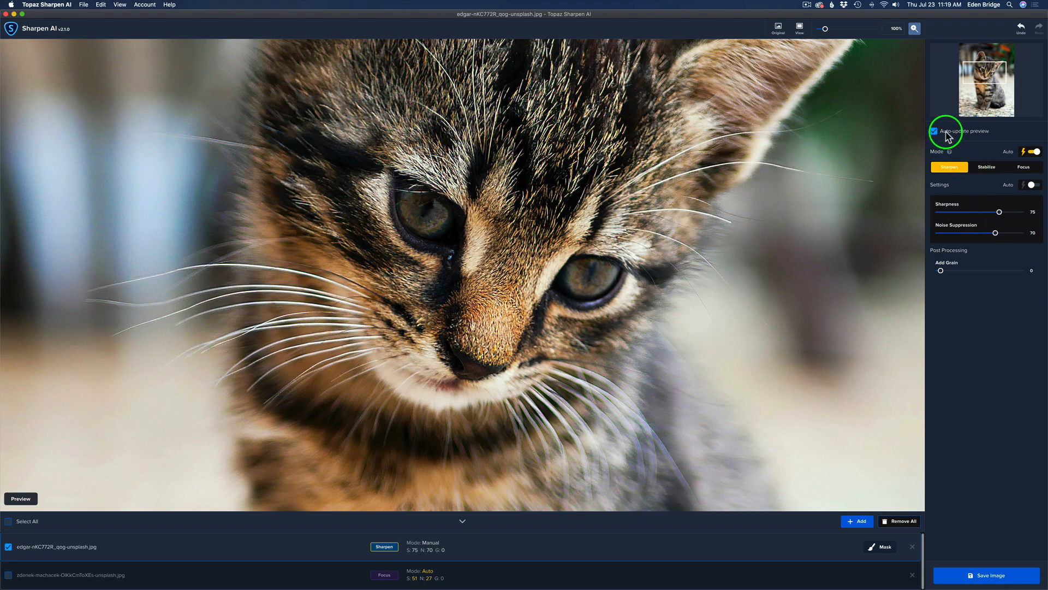
pyautogui.moveTo(992, 127)
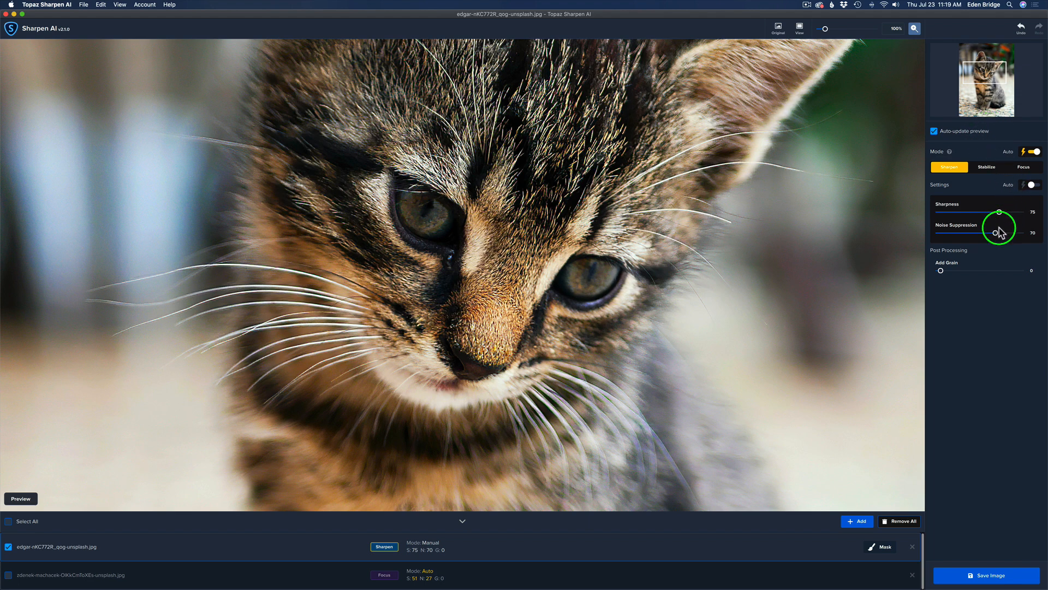
pyautogui.moveTo(967, 235)
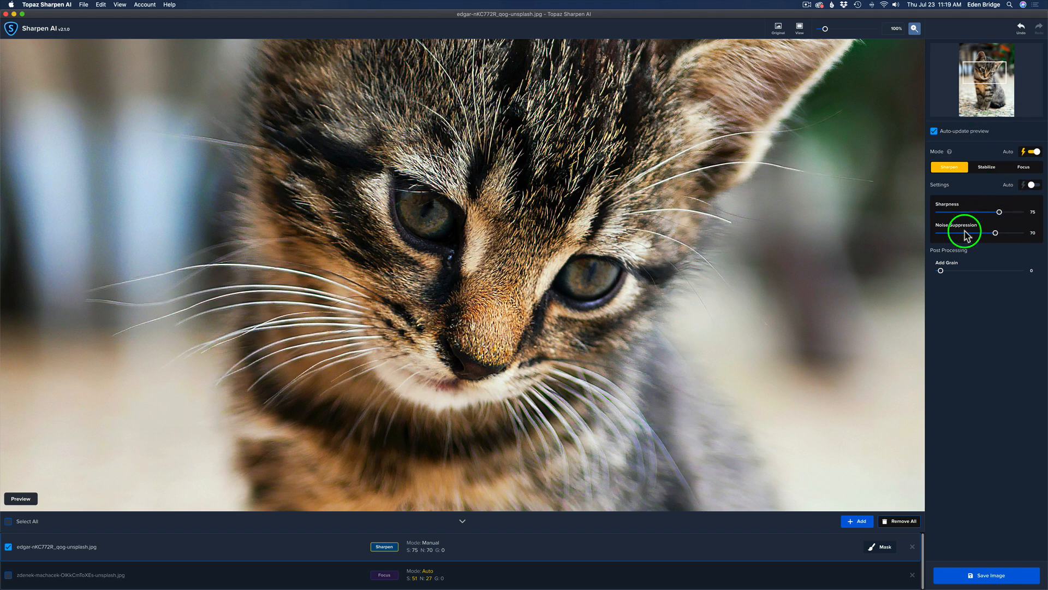
pyautogui.moveTo(967, 222)
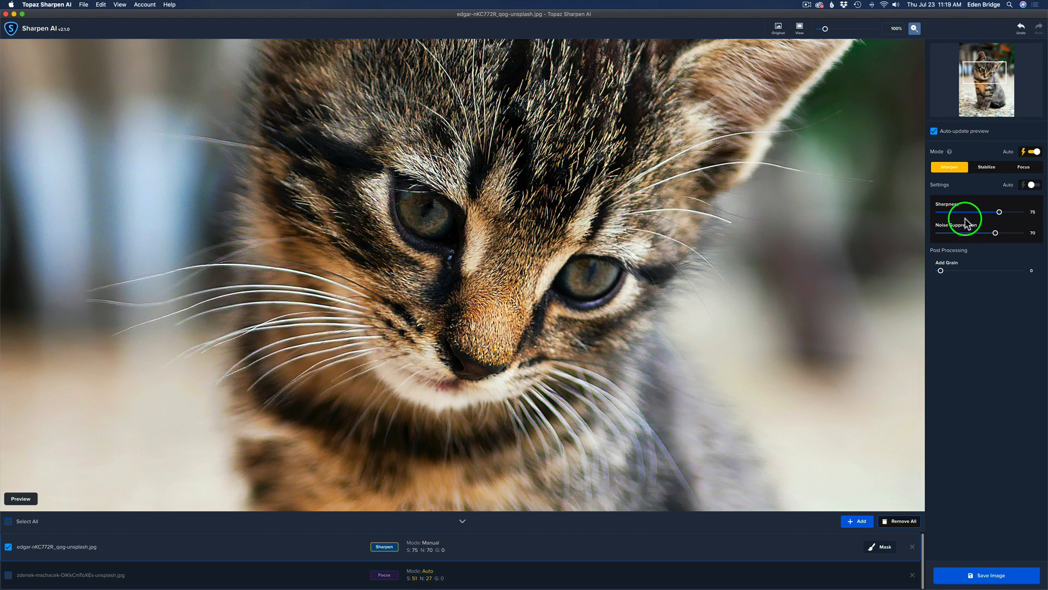
pyautogui.moveTo(994, 219)
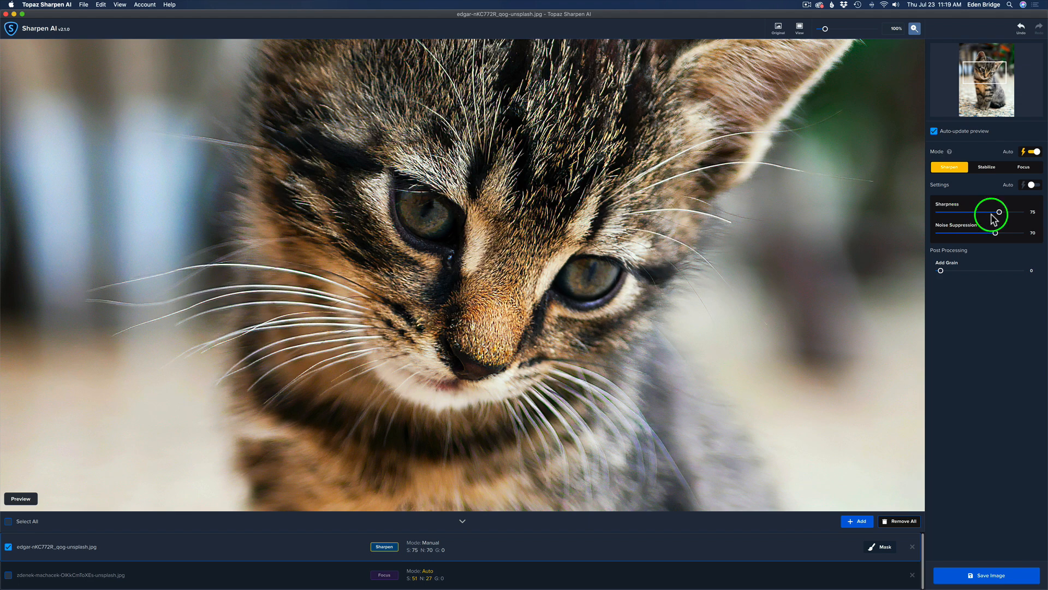
pyautogui.moveTo(990, 185)
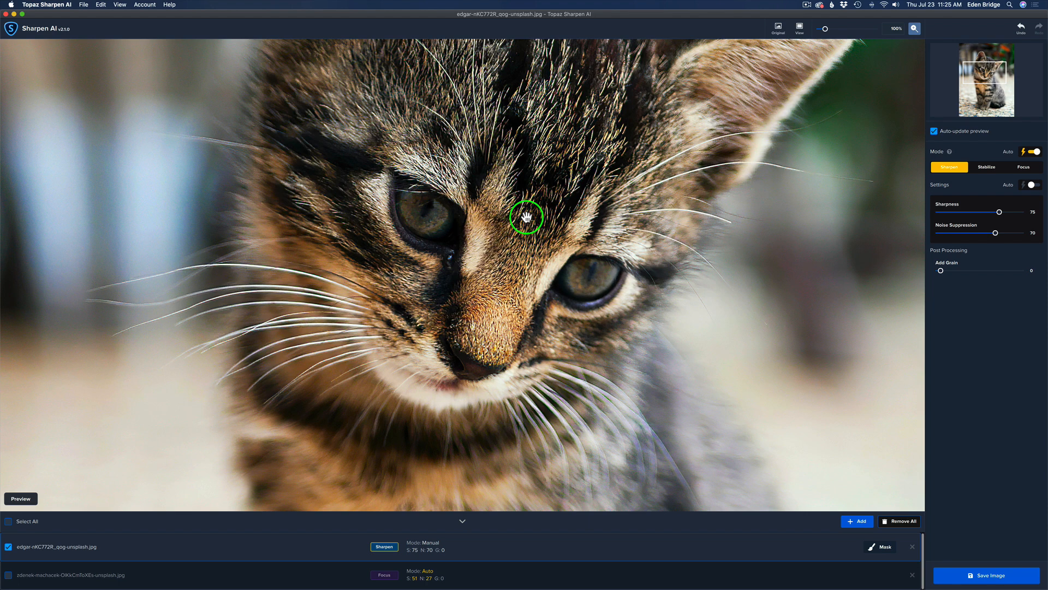
pyautogui.moveTo(881, 544)
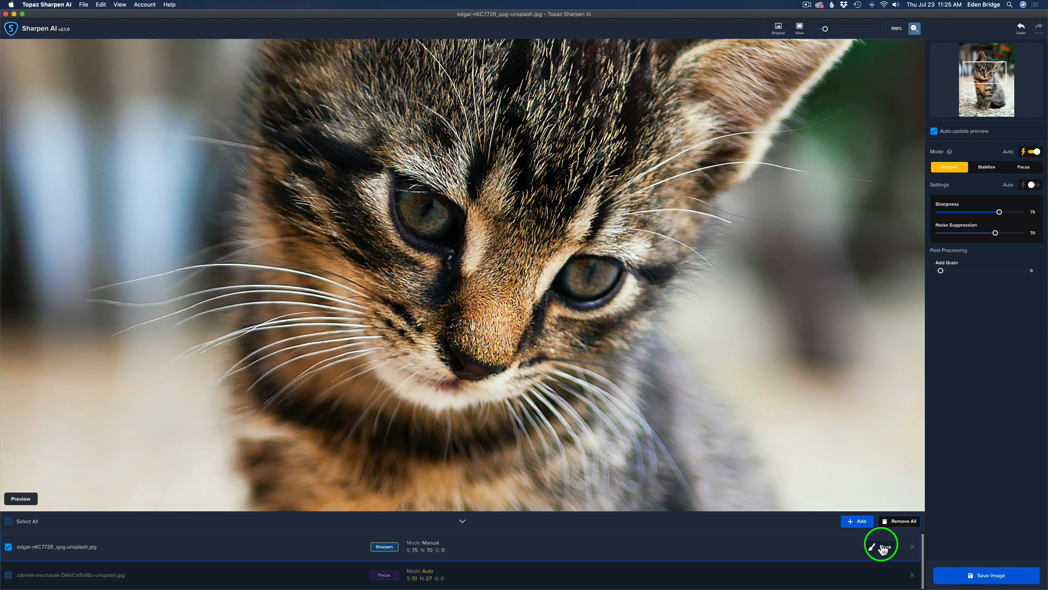
# Step: Open the kitten's masking tools and run Find Objects to detect a Cat
pyautogui.click(877, 545)
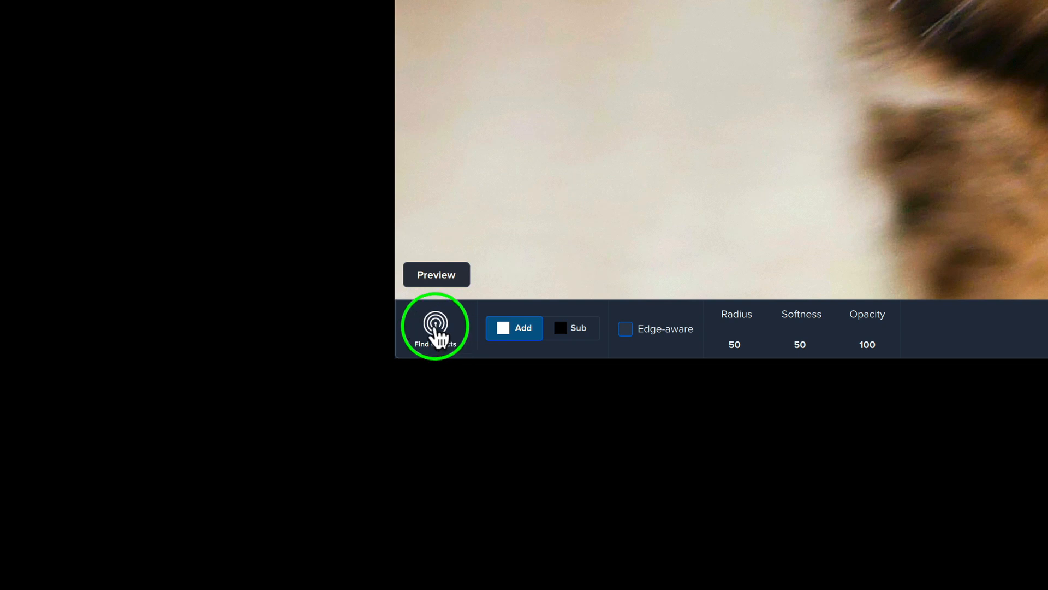
pyautogui.click(436, 328)
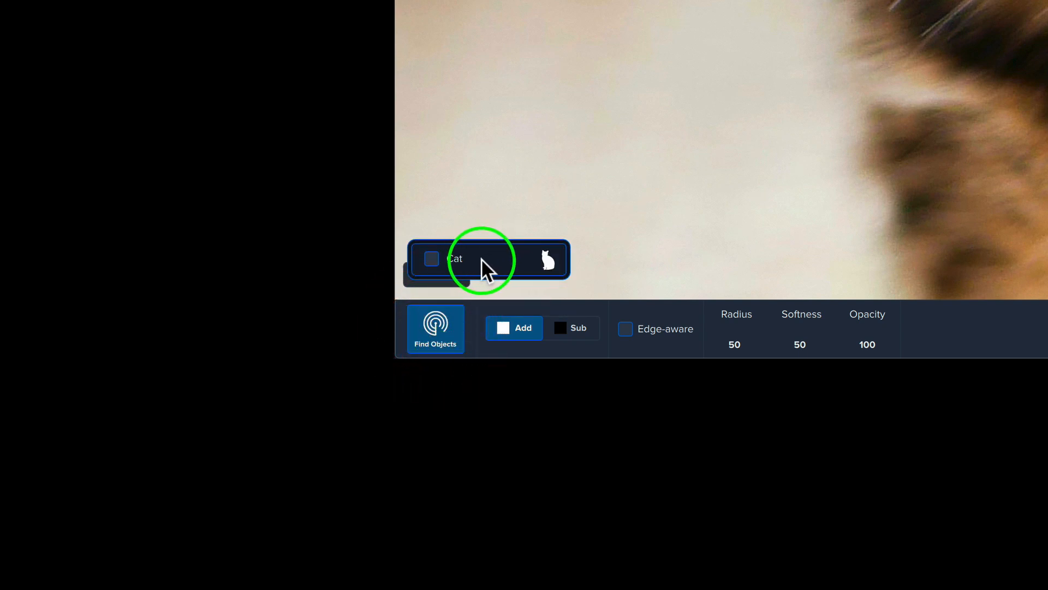
pyautogui.moveTo(550, 273)
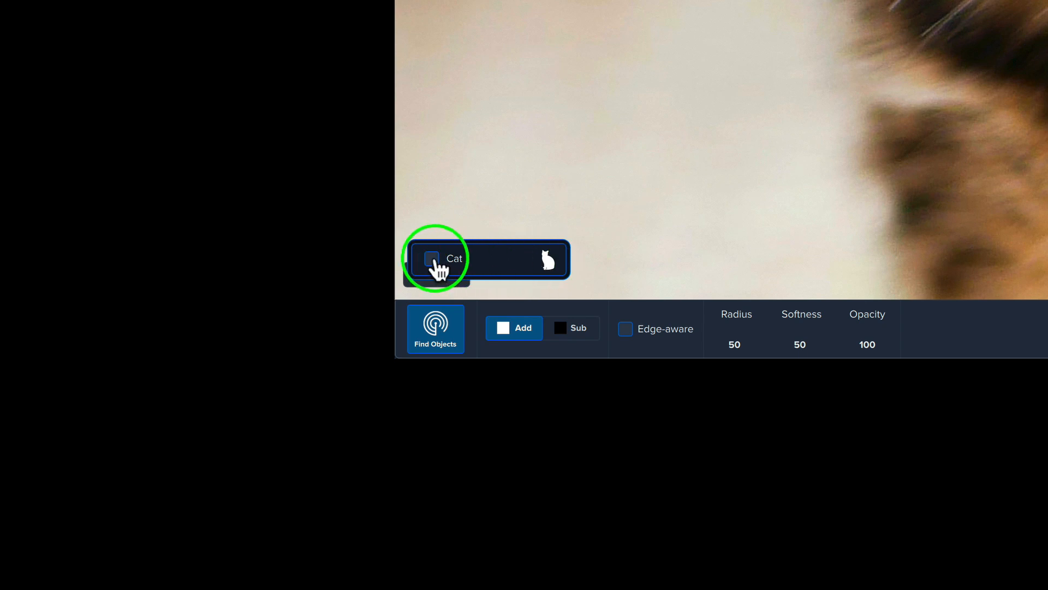
# Step: Auto-mask the kitten with the Cat option, then remove the mask
pyautogui.click(431, 259)
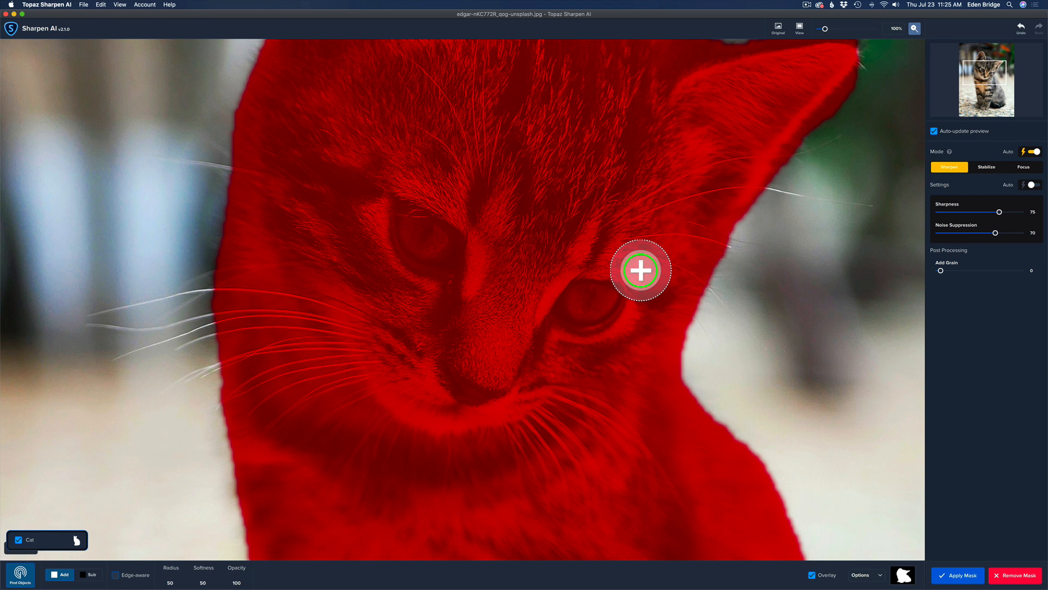
pyautogui.moveTo(580, 326)
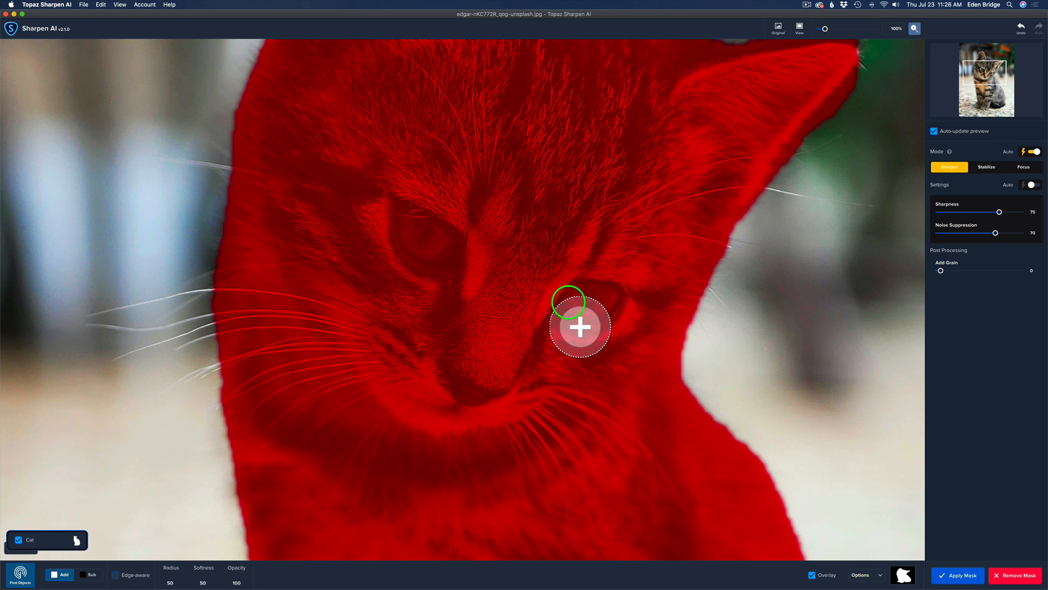
pyautogui.moveTo(560, 271)
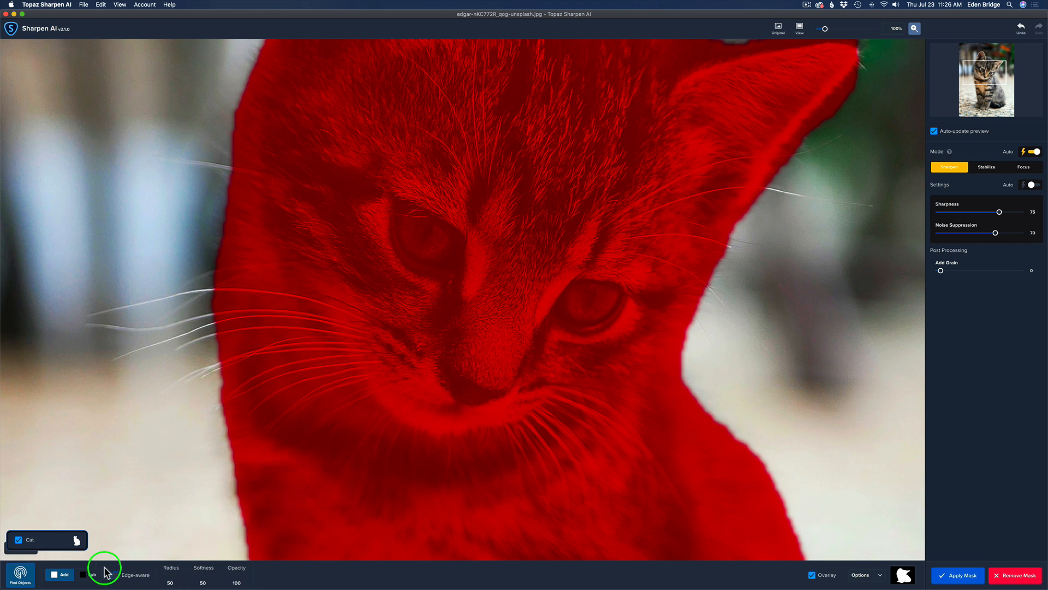
pyautogui.moveTo(572, 338)
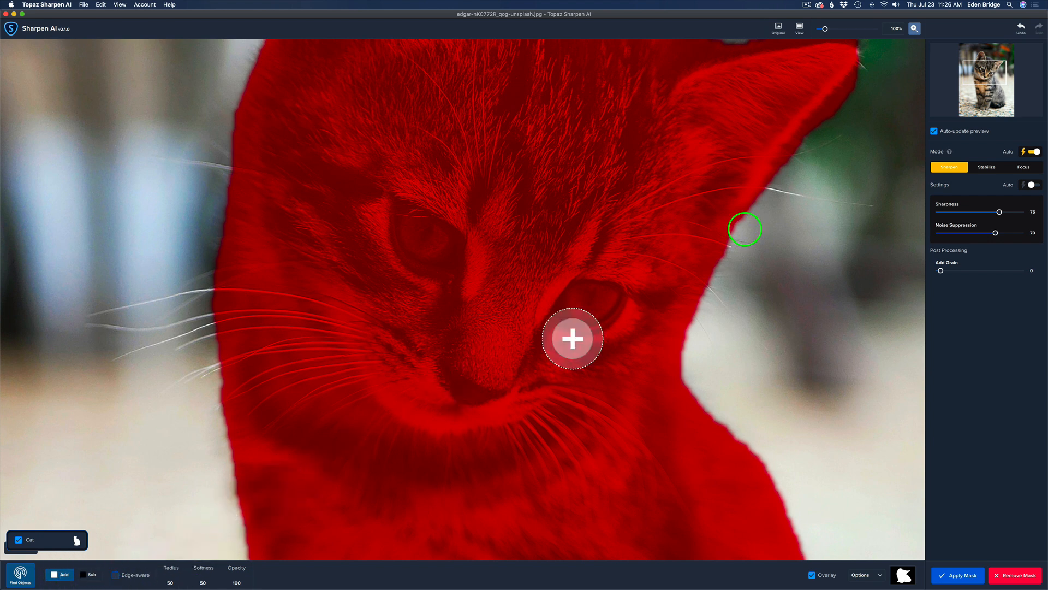
pyautogui.moveTo(810, 113)
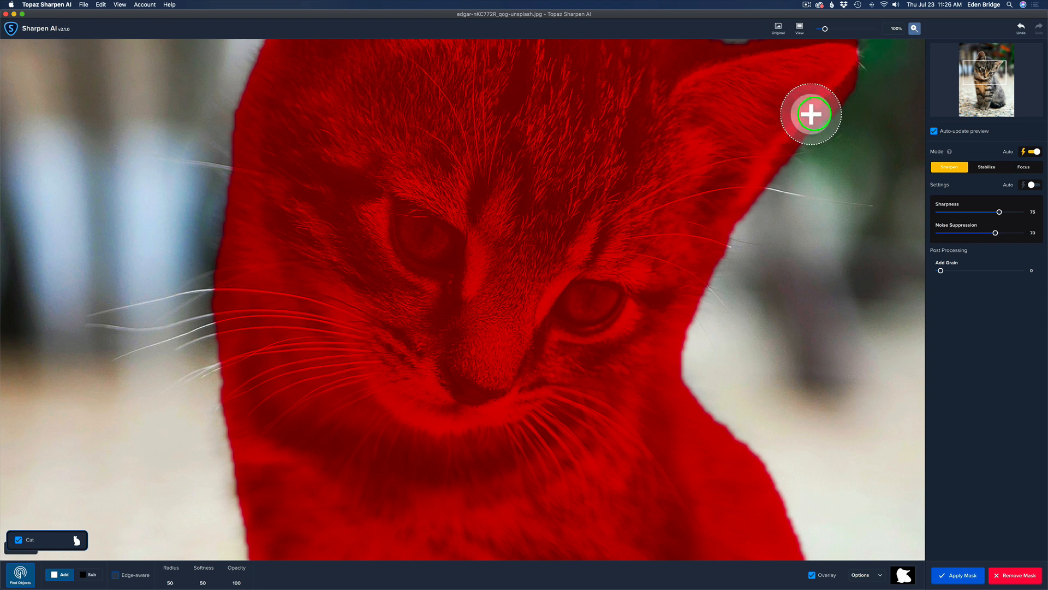
pyautogui.moveTo(834, 70)
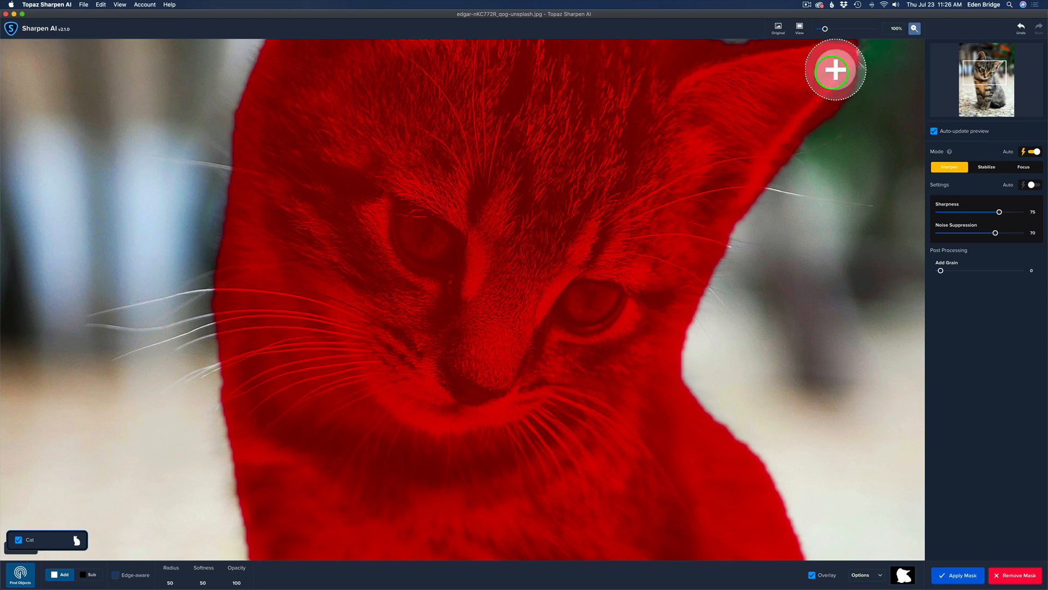
pyautogui.moveTo(485, 464)
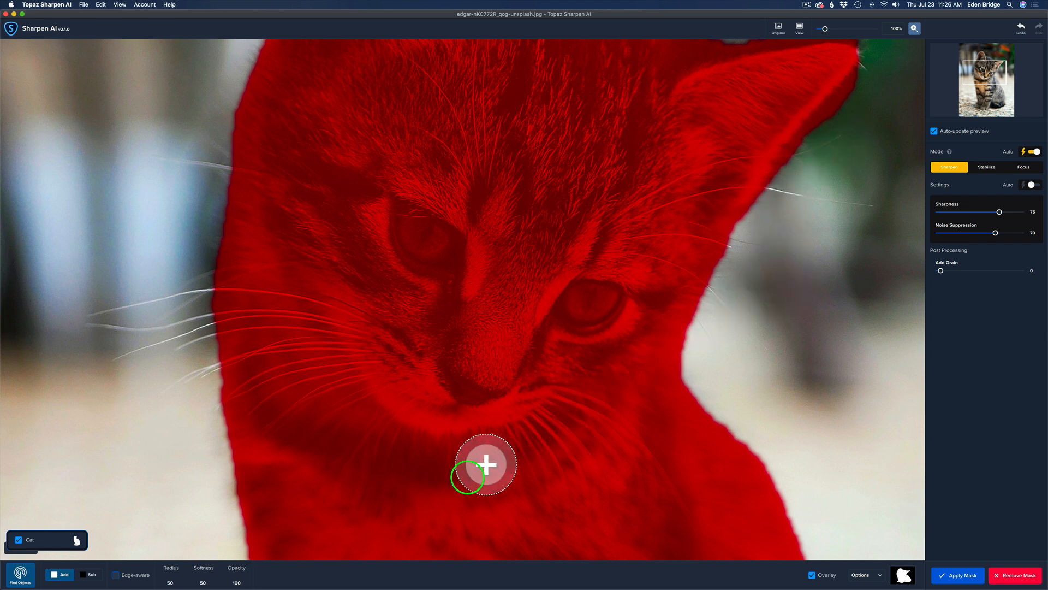
pyautogui.moveTo(127, 572)
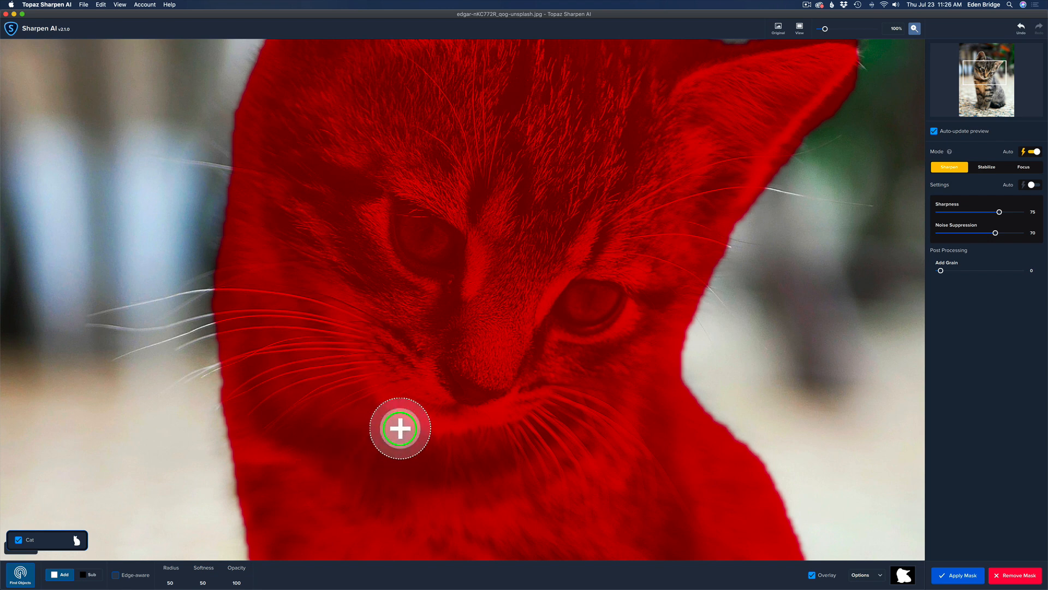
pyautogui.moveTo(872, 580)
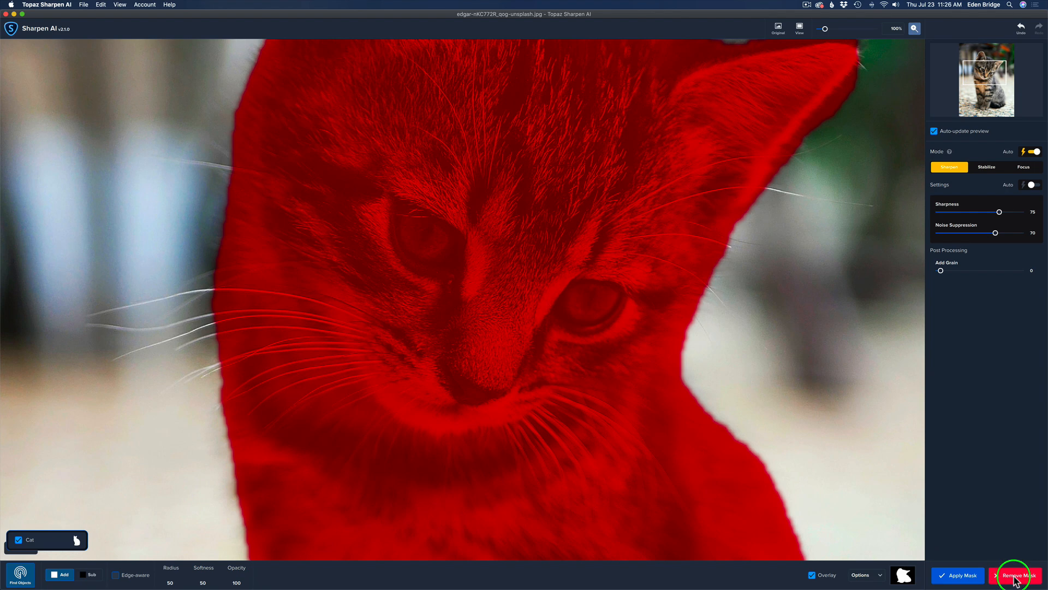
pyautogui.click(1015, 575)
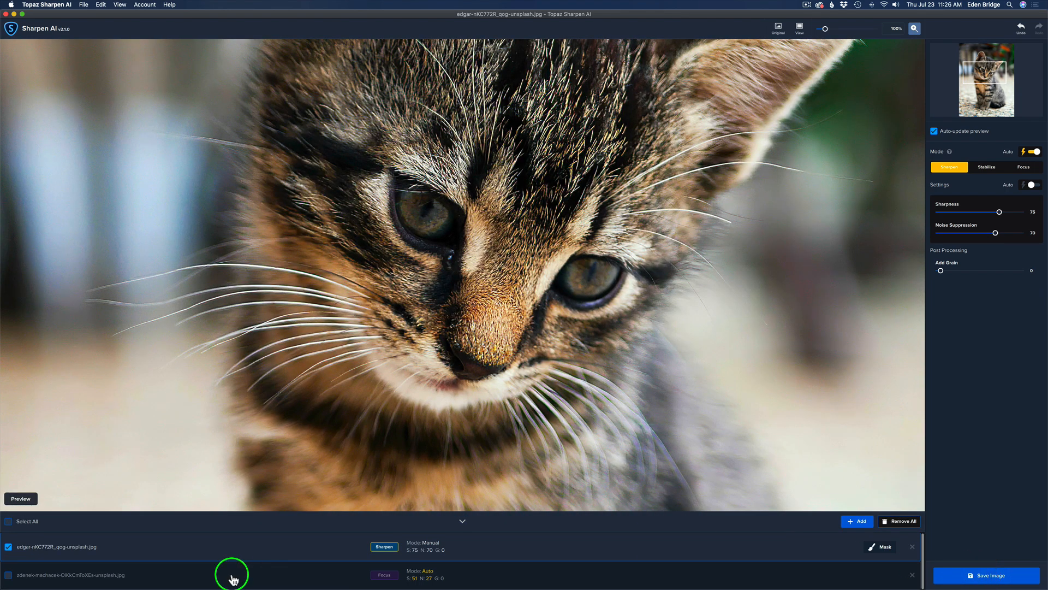
# Step: Show the parrot photo with Auto mode picking Stabilize, sharpness 39, noise 19
pyautogui.click(69, 574)
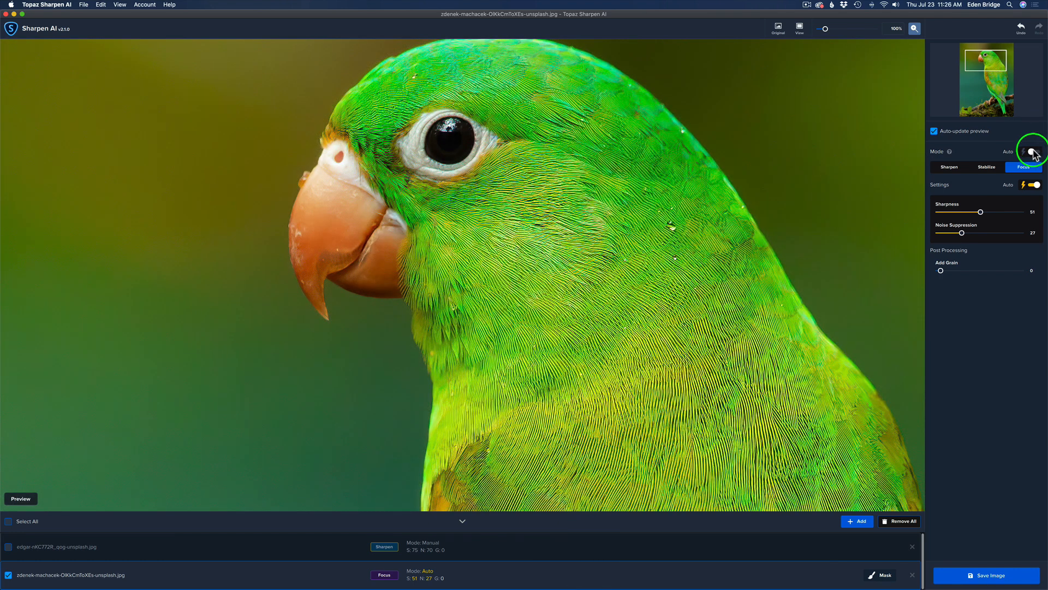
pyautogui.click(986, 167)
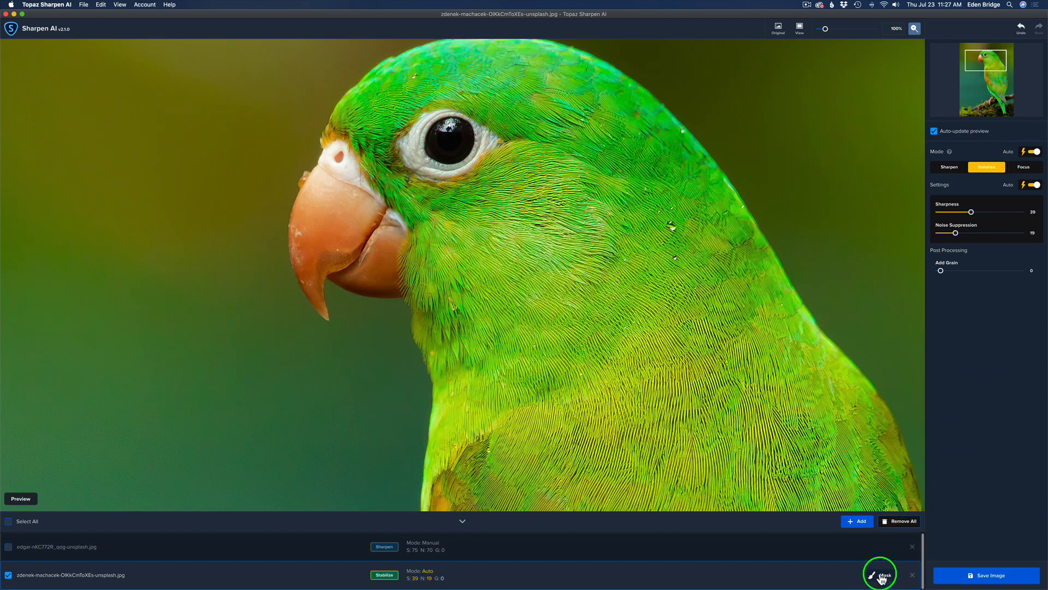
# Step: Mask the parrot with the Bird auto-detect option and apply the mask
pyautogui.click(884, 575)
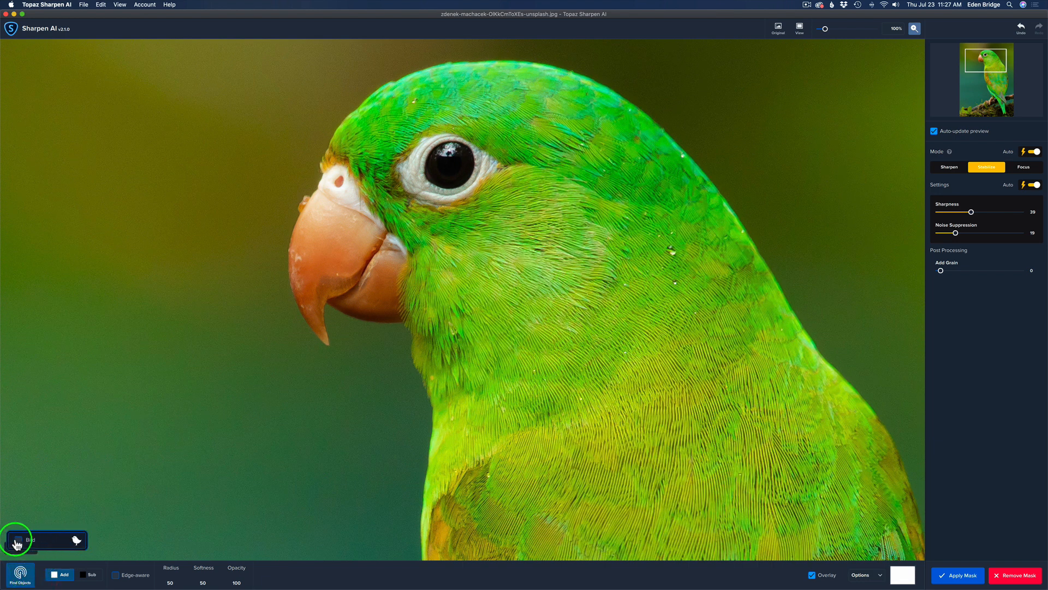
pyautogui.click(20, 539)
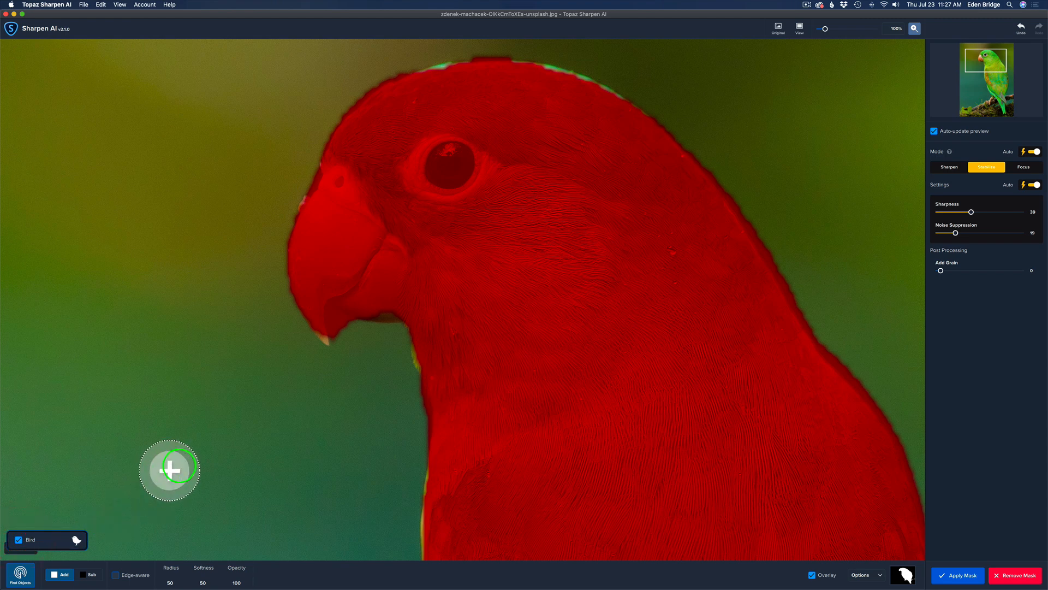
pyautogui.moveTo(676, 292)
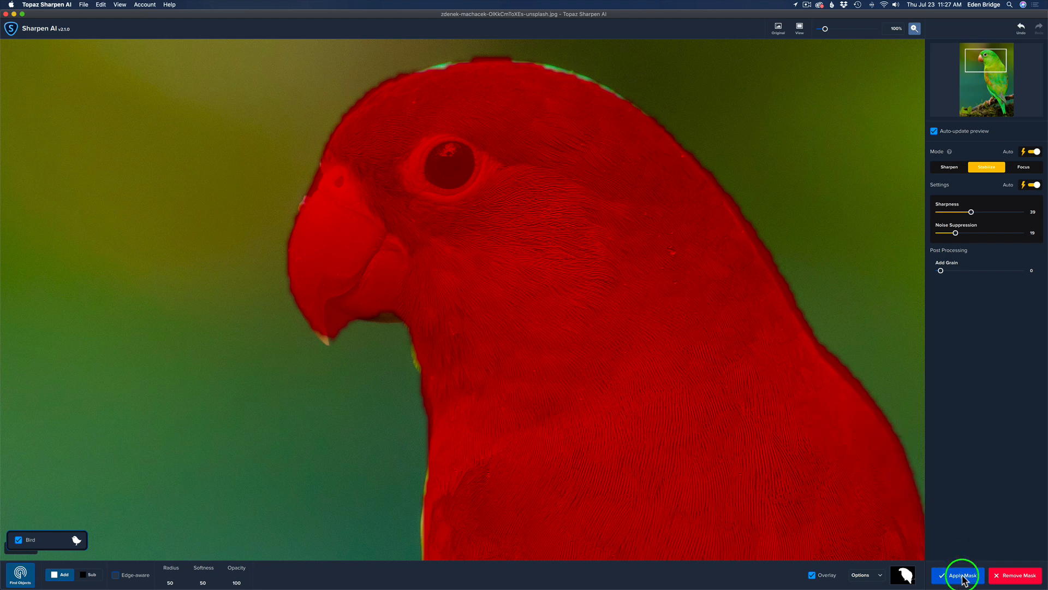
pyautogui.click(961, 575)
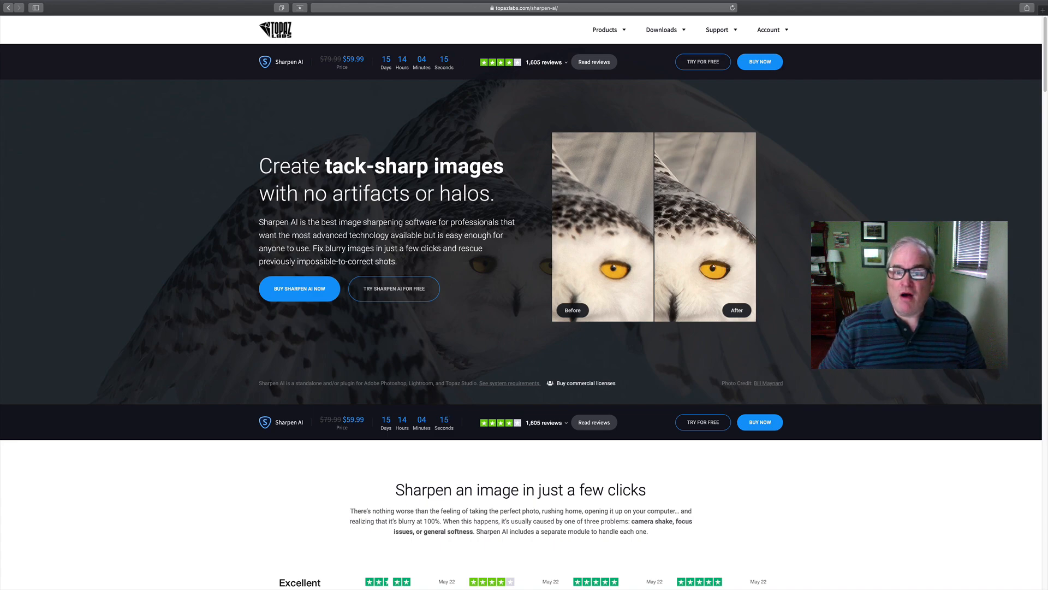
# Step: Scroll the Sharpen AI page down to the purchase and Utility Bundle section
pyautogui.scroll(-3)
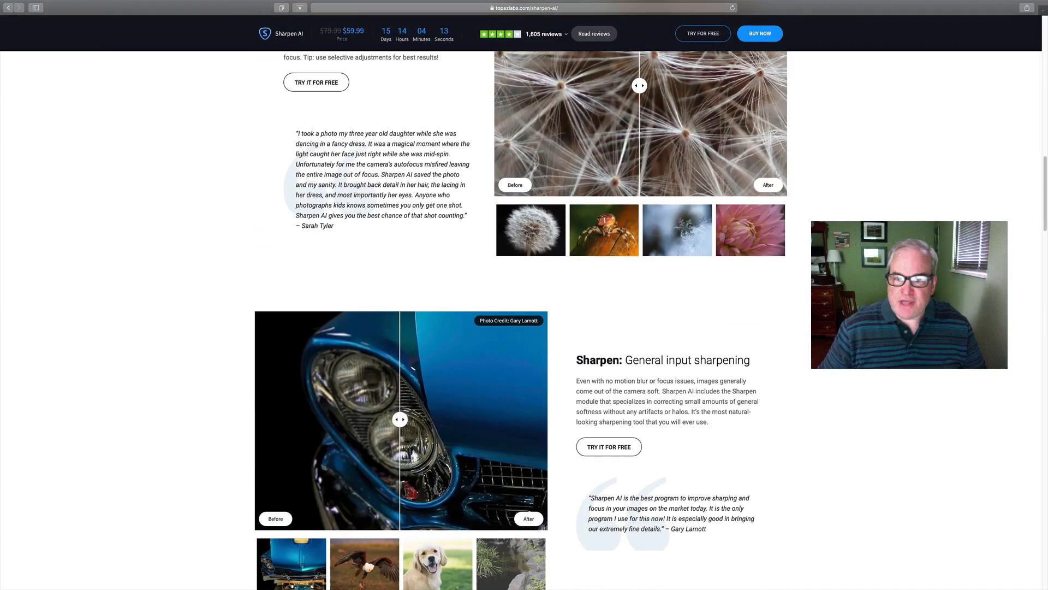
pyautogui.scroll(-3)
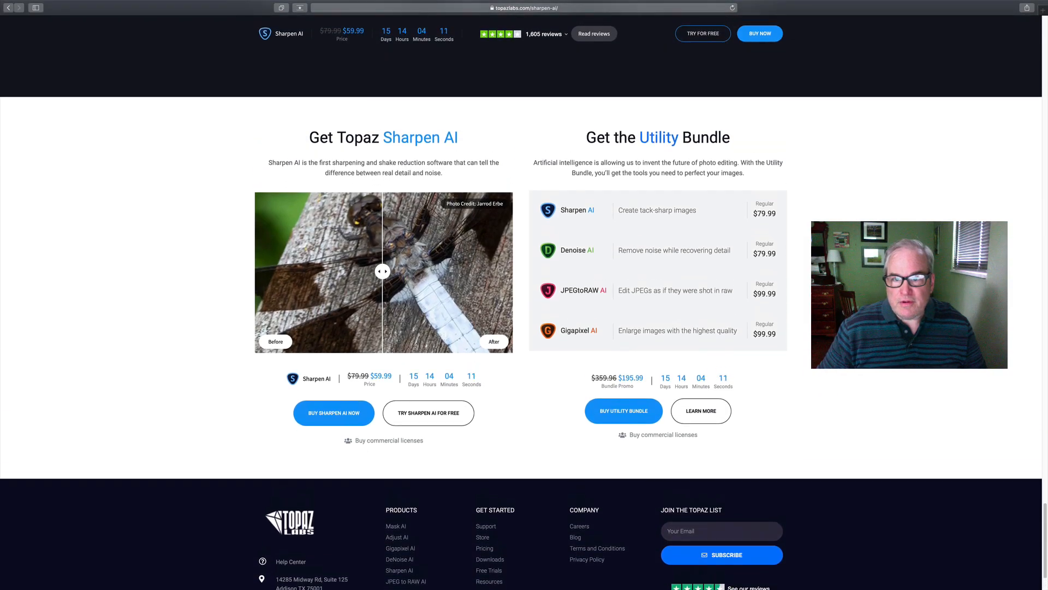